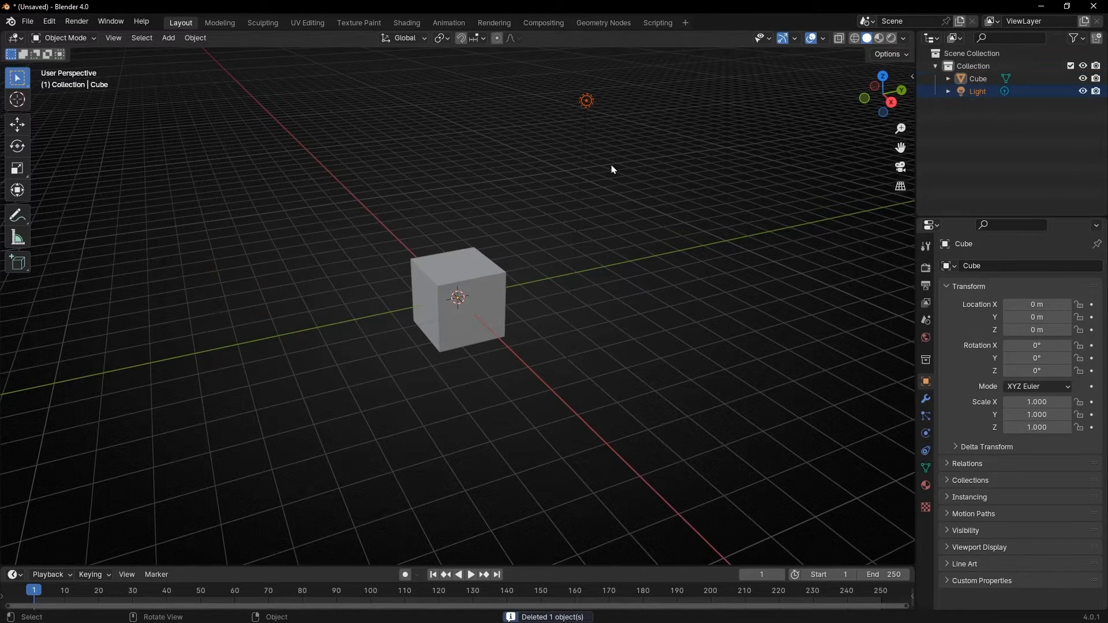
- Select the cube that will receive the new Geometry Nodes tree
click(604, 23)
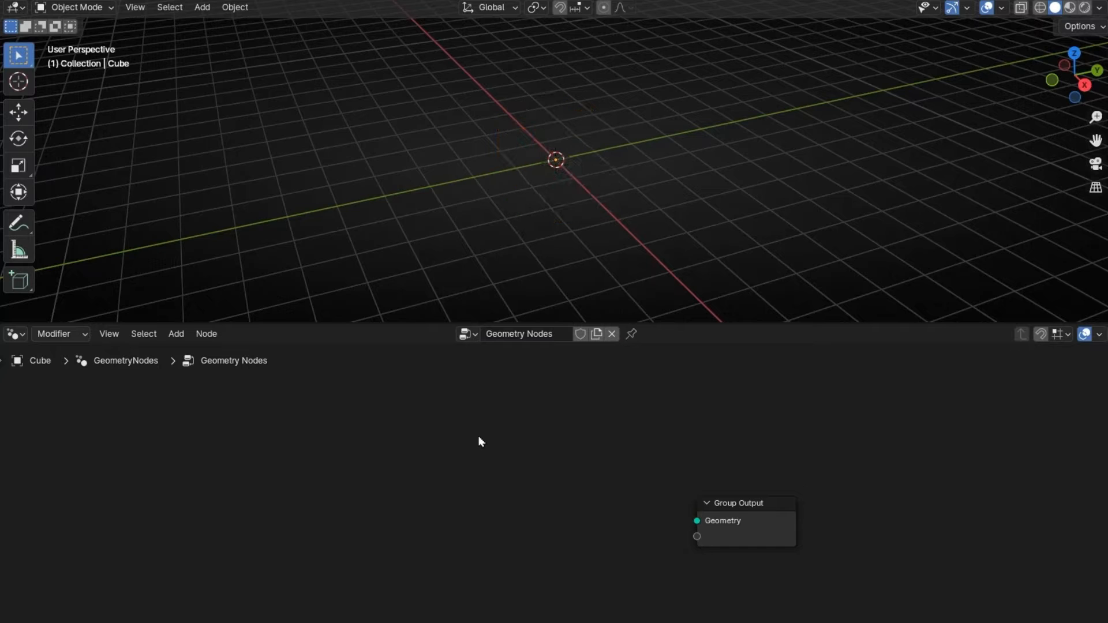
- Add a Grid node, wire its Mesh into Group Output, and move it left
text(gri)
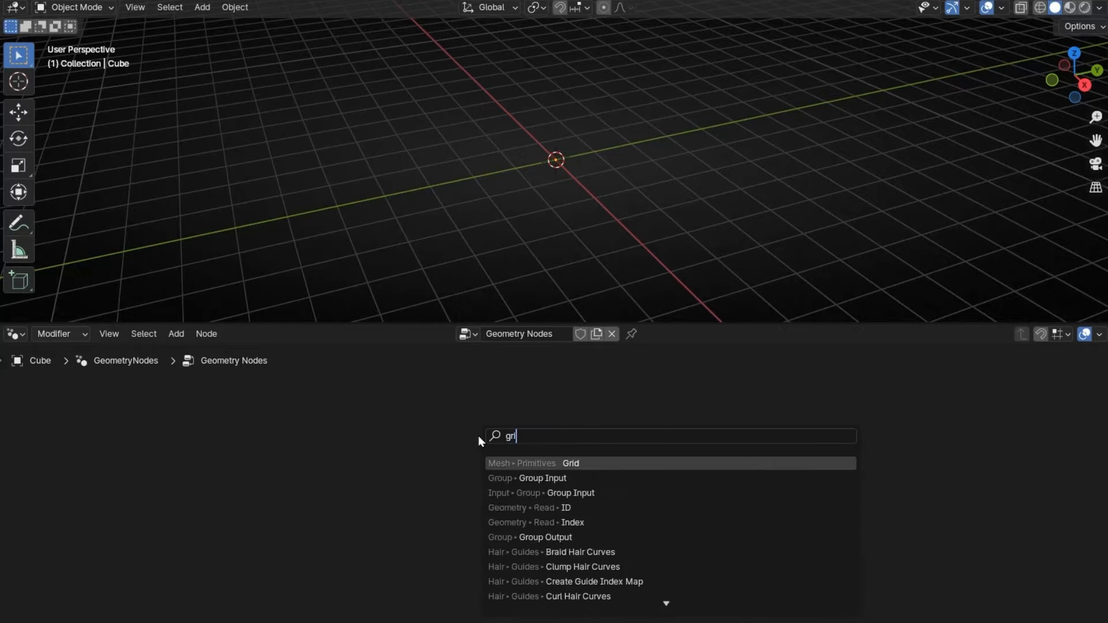
click(571, 463)
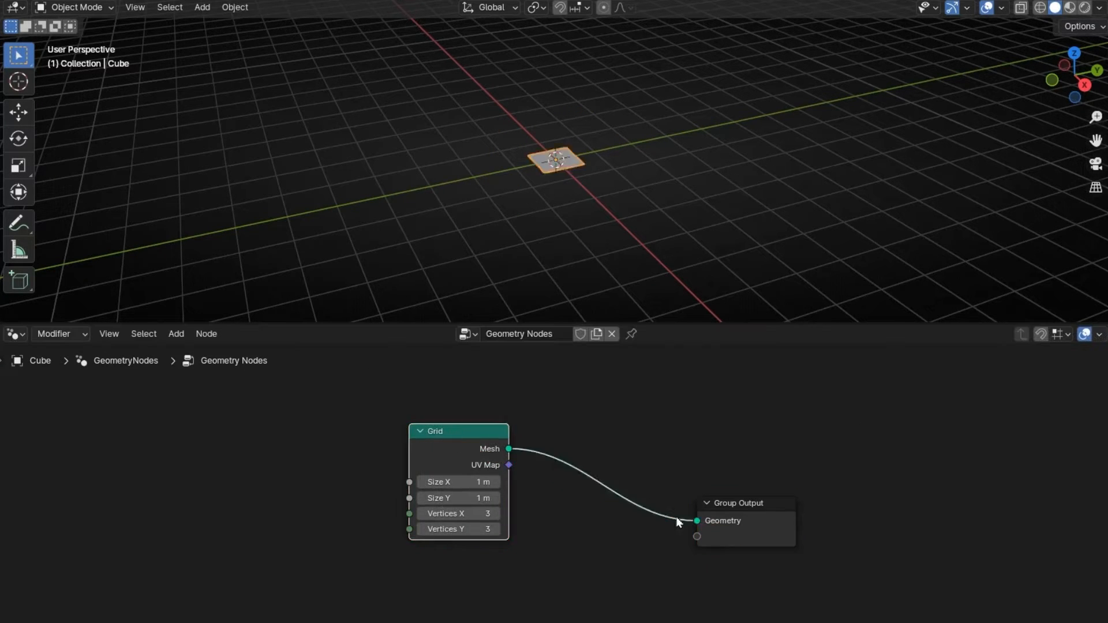
drag(438, 482, 452, 497)
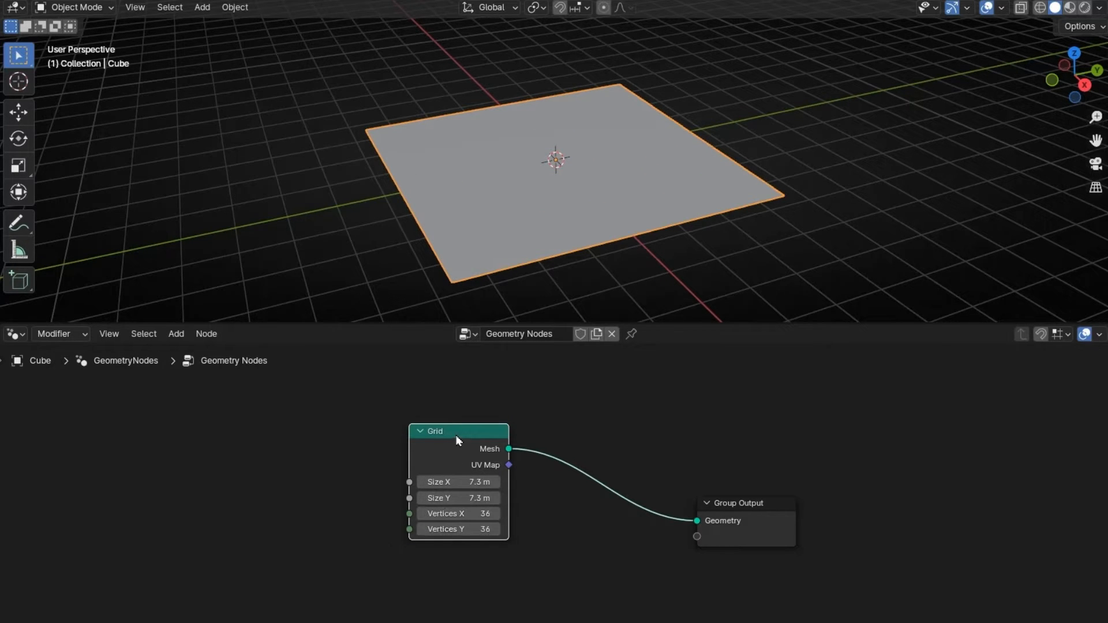
drag(456, 430, 351, 468)
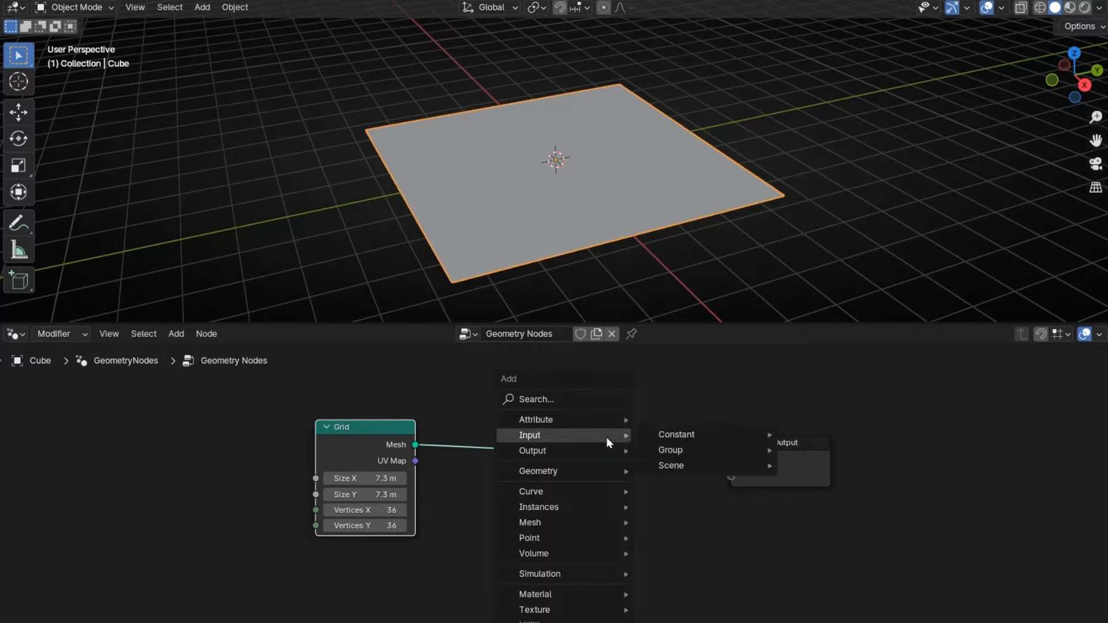
- Add Instance on Points with a Cube mesh instance sized 0.2 m
text(Instances on)
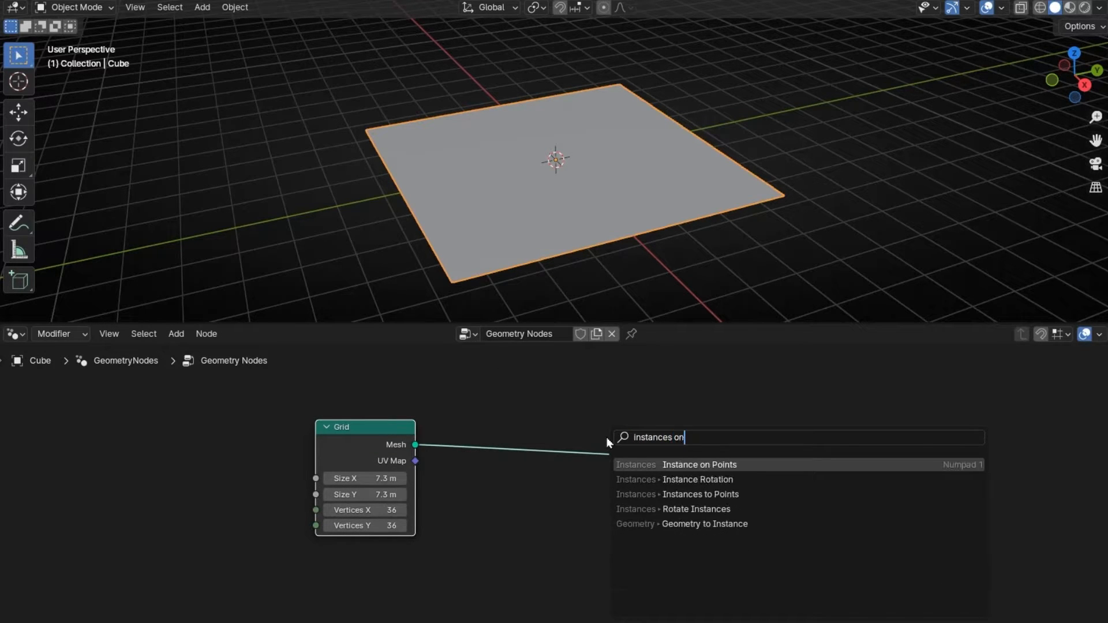
click(699, 464)
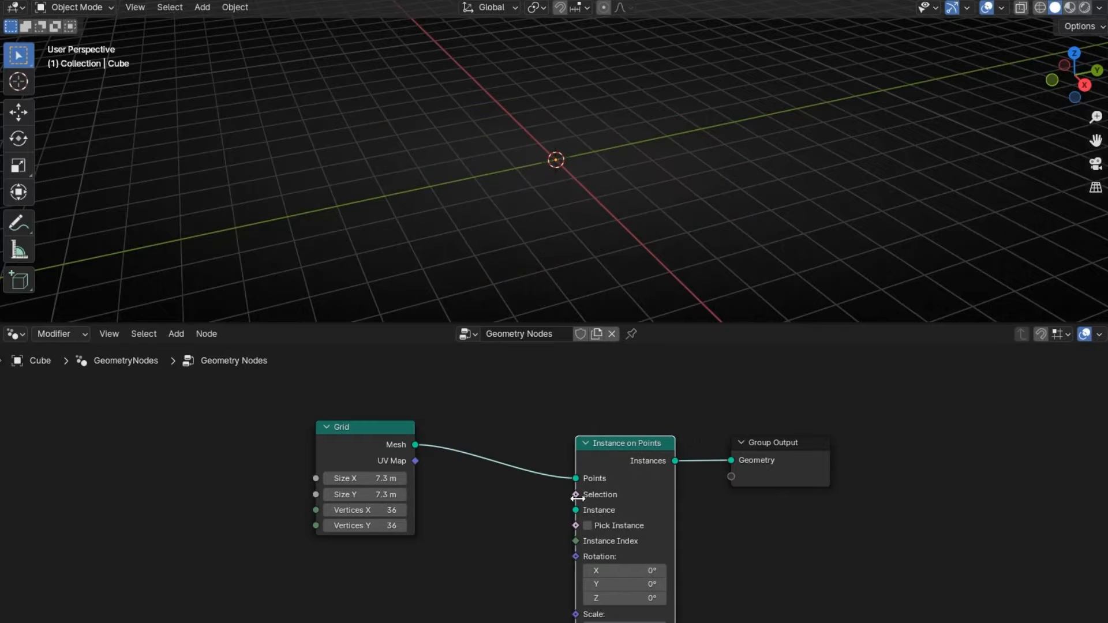
text(cub)
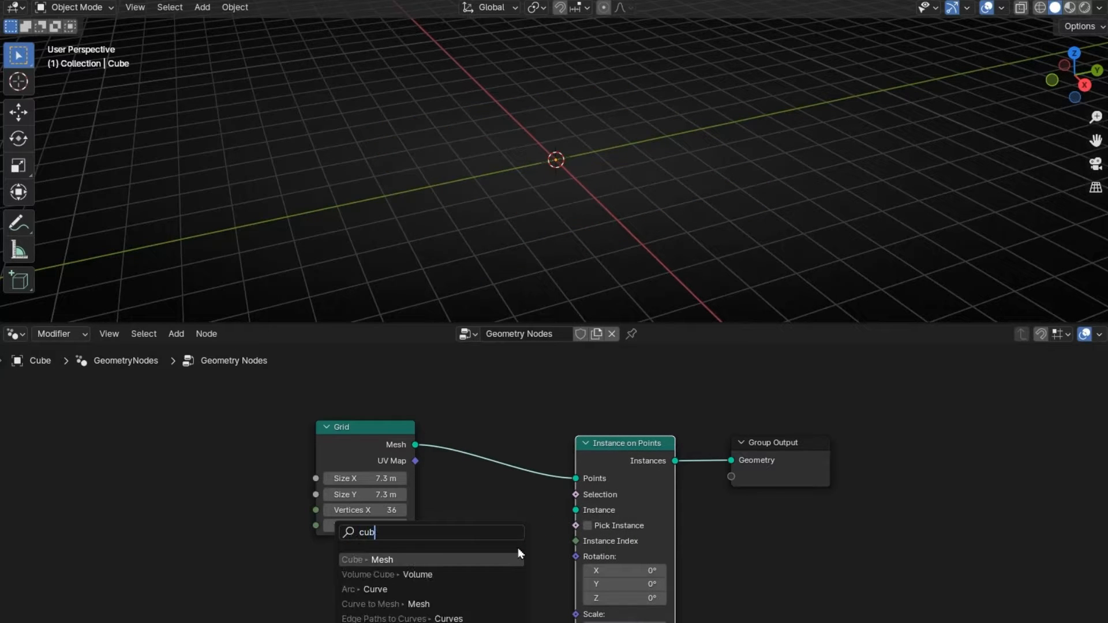
click(364, 560)
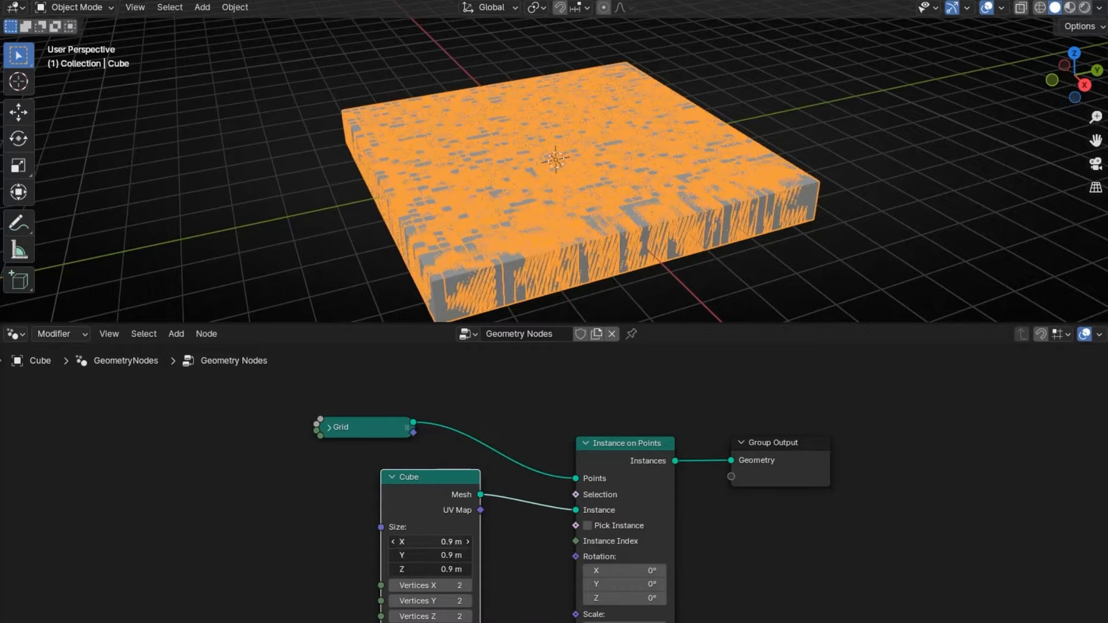
drag(428, 541, 381, 541)
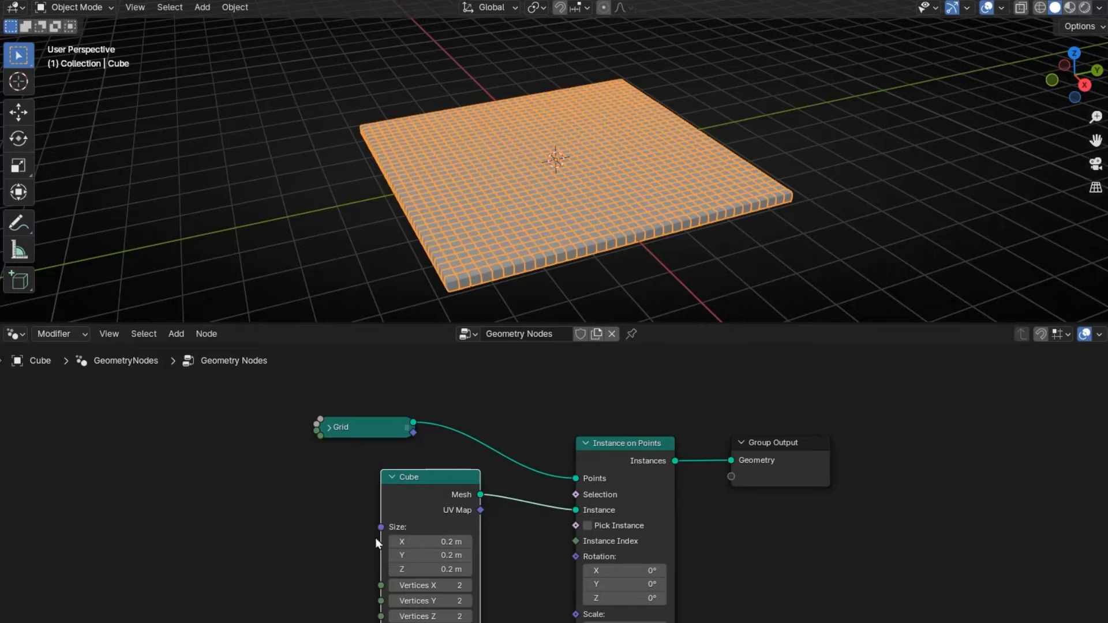
- Add a Value node to drive the cube Size at 0.2
text(val)
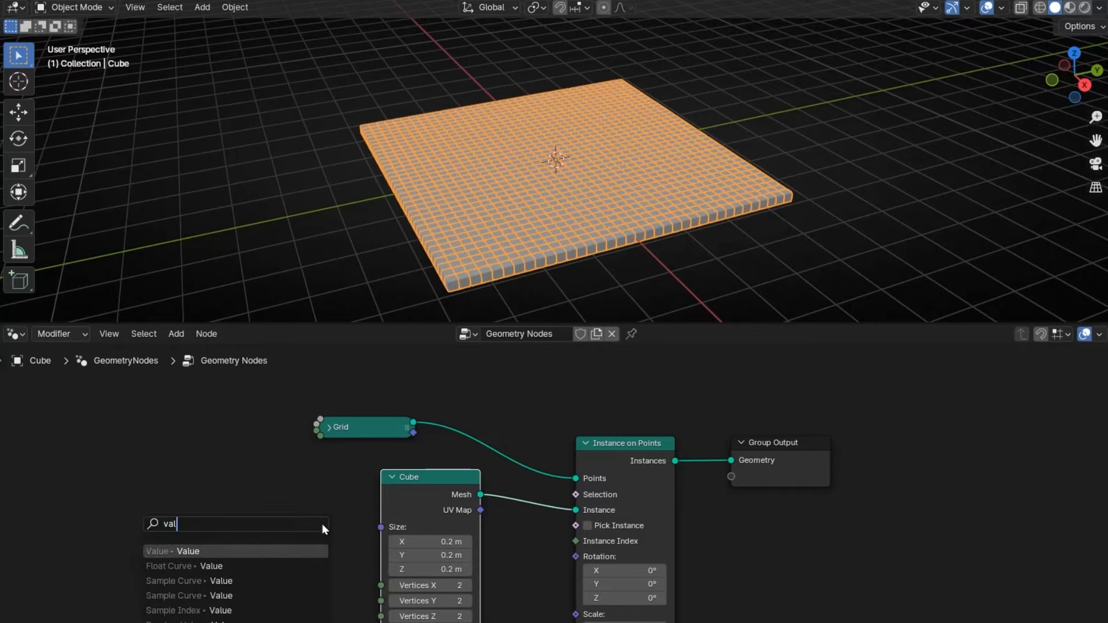
click(176, 551)
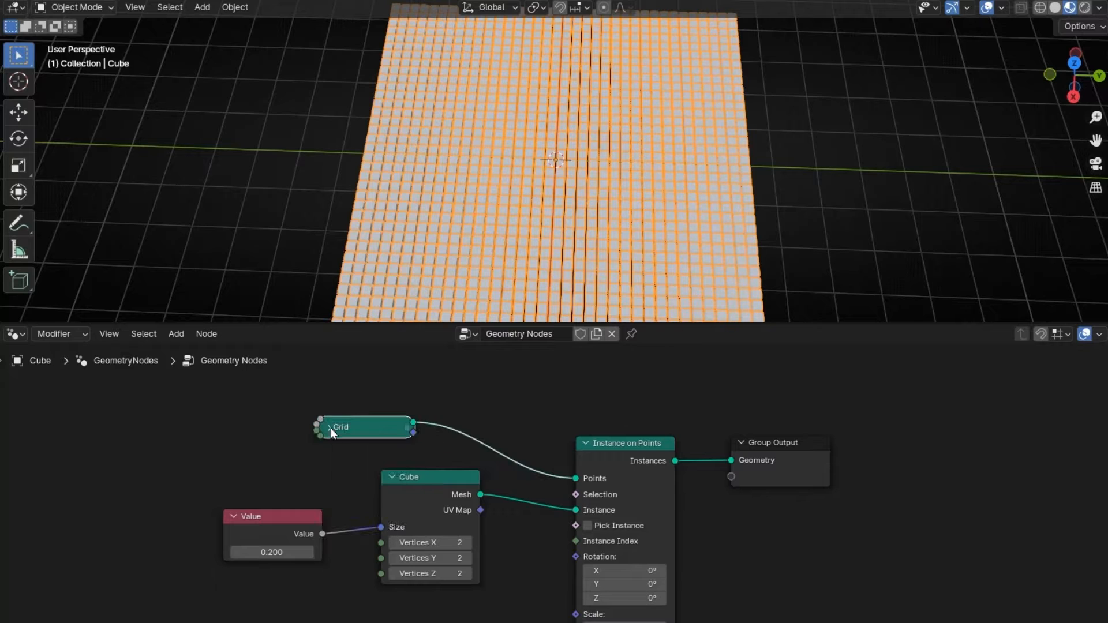
- Add a Set Material node between Instance on Points and Group Output
click(175, 334)
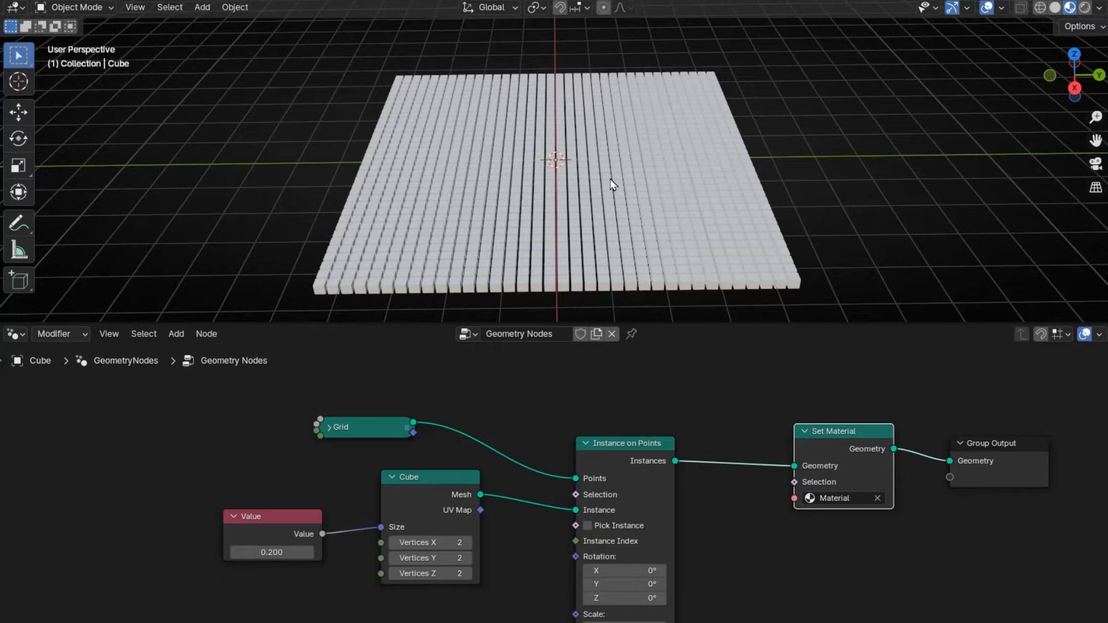
mouse_move(1018, 465)
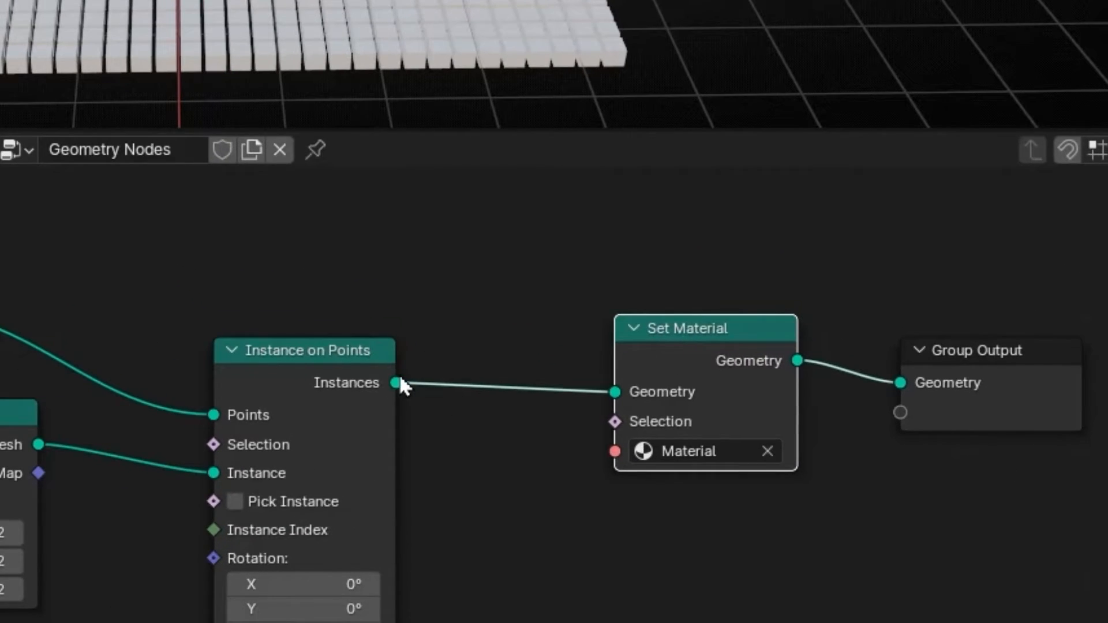
mouse_move(400, 386)
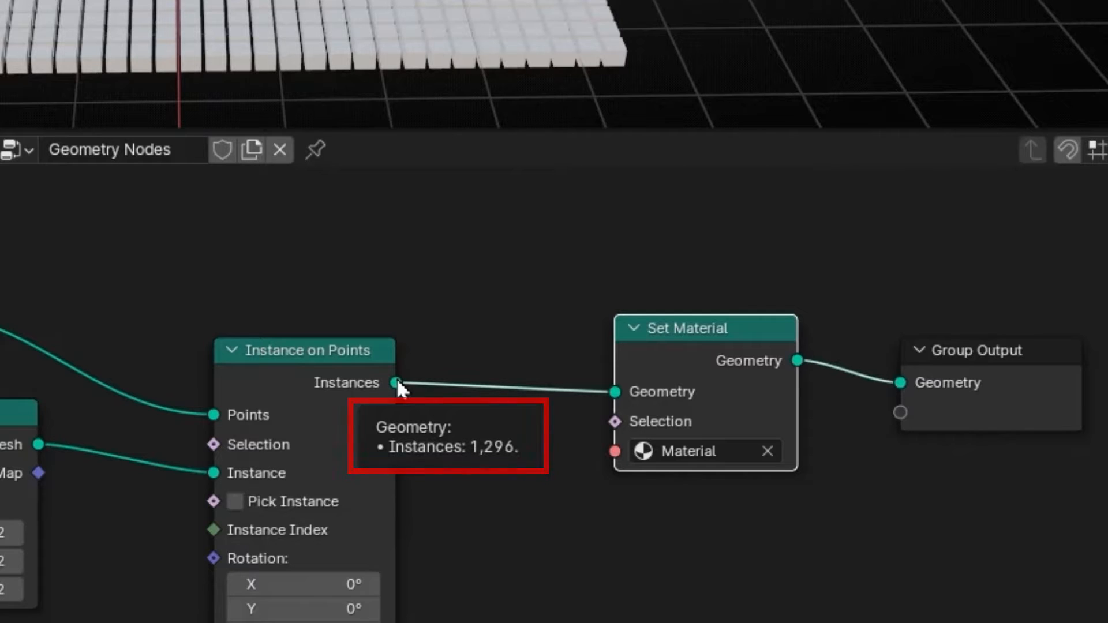
mouse_move(877, 386)
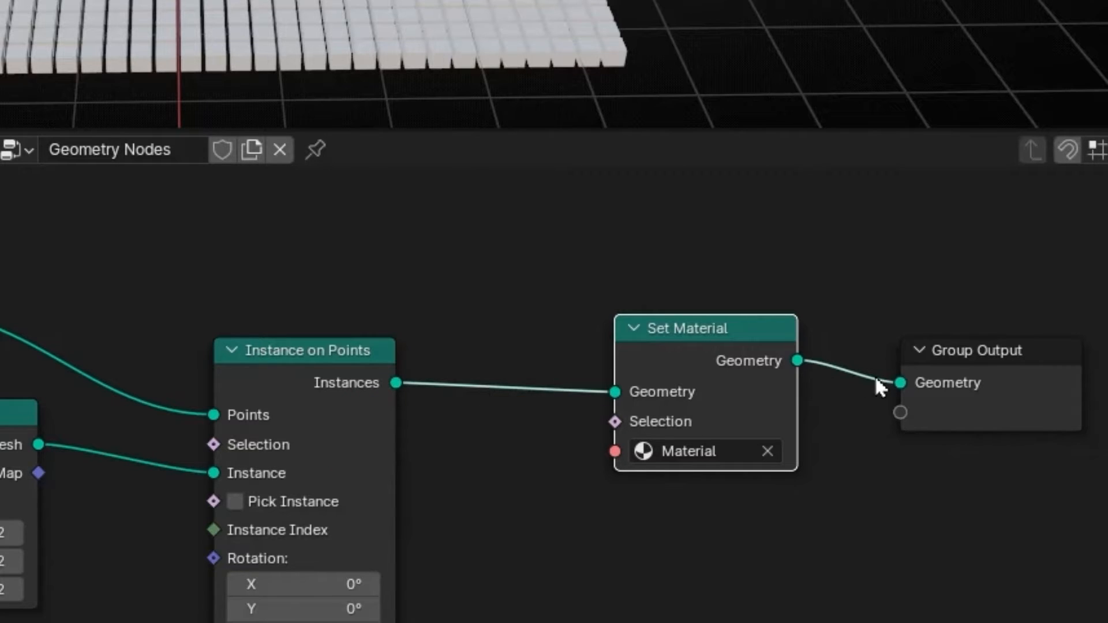
mouse_move(901, 389)
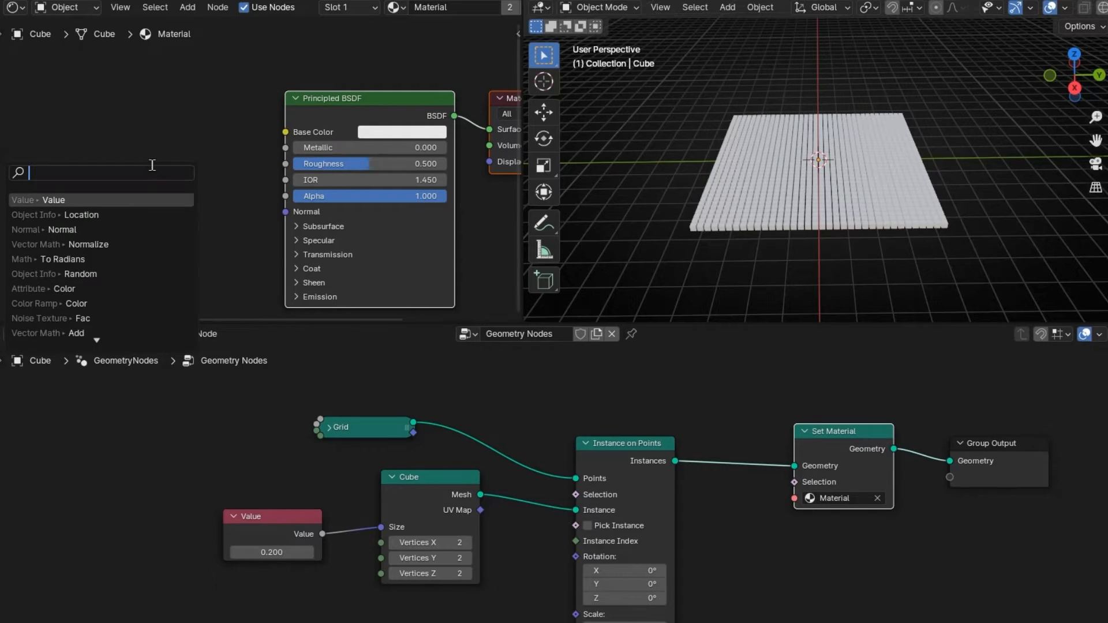
- Add an Object Info node and feed Random into the Base Color
text(object)
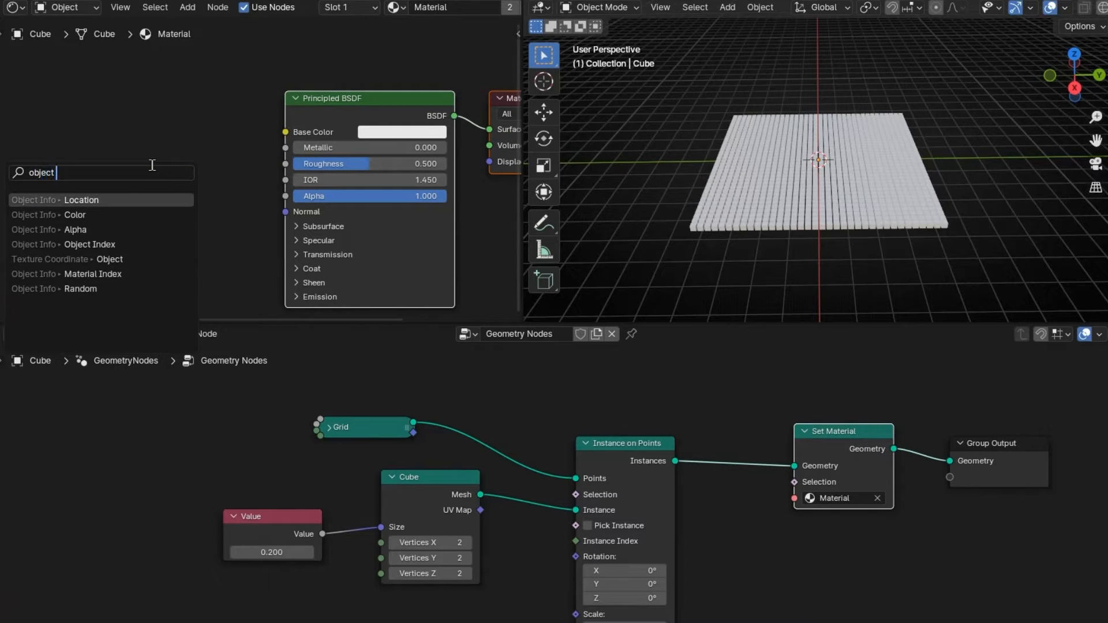
click(81, 200)
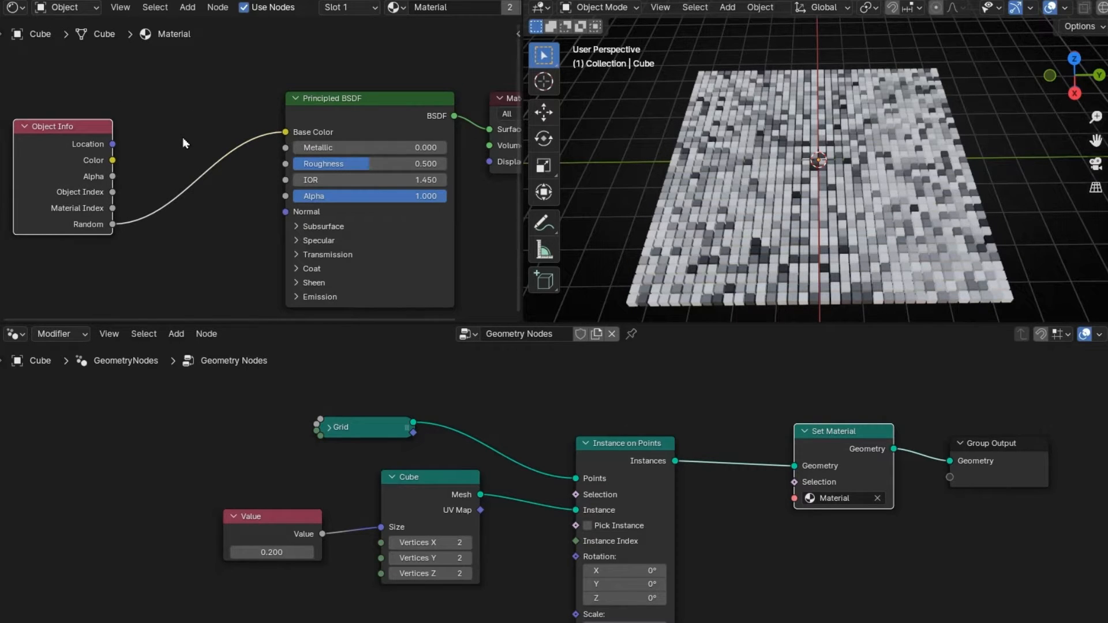
- Add a Color Ramp and position its black and white stops at the ramp ends
text(color ramp)
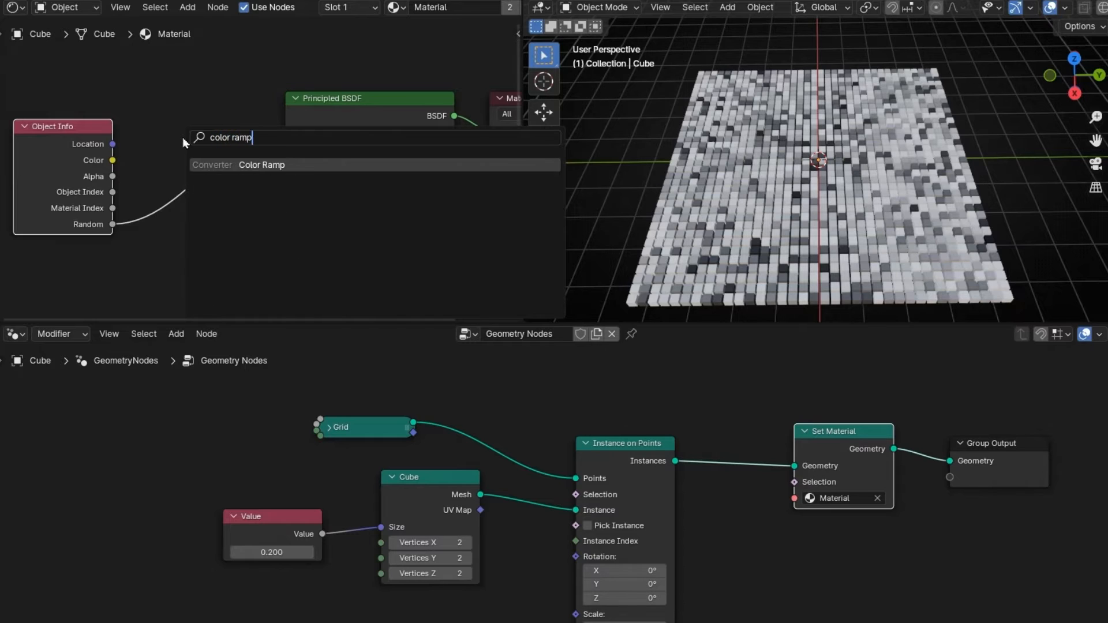
click(261, 165)
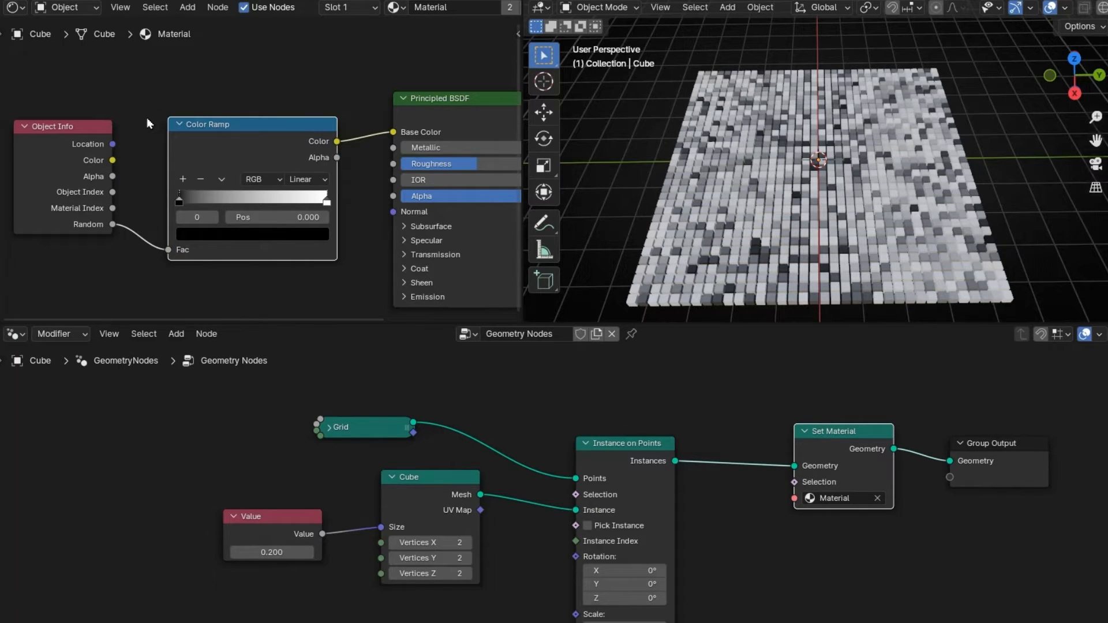
mouse_move(178, 205)
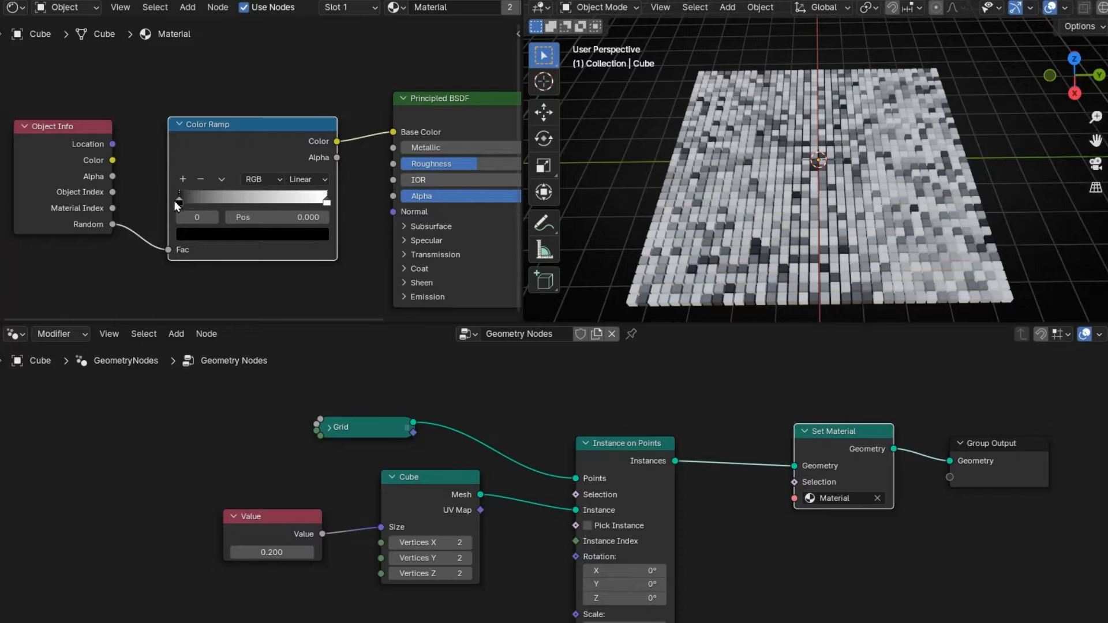
drag(176, 201, 214, 202)
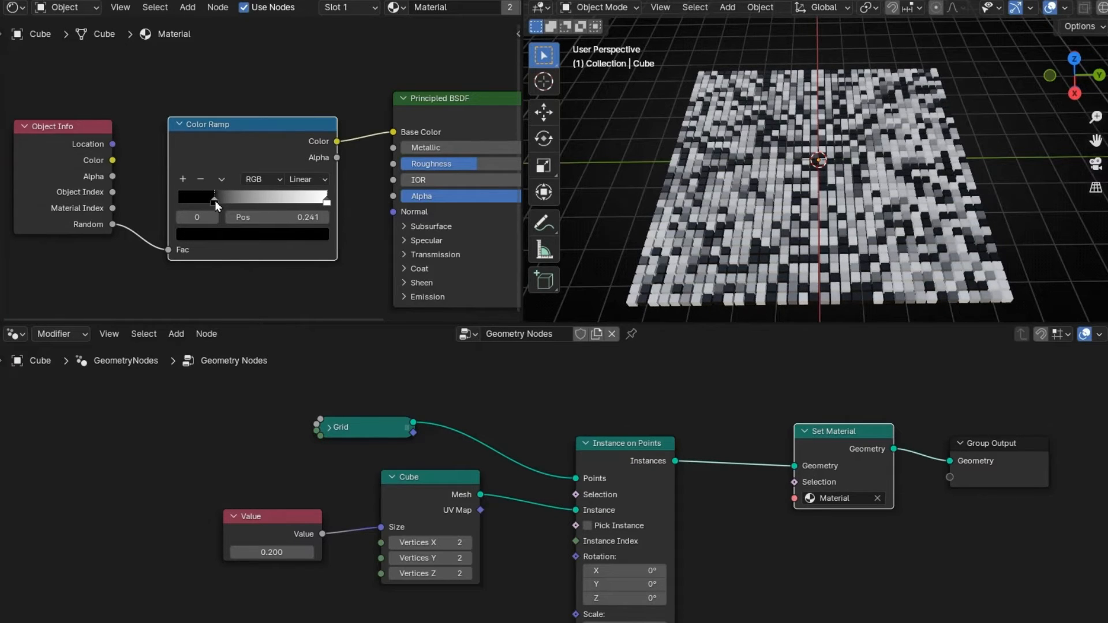
drag(214, 198, 289, 198)
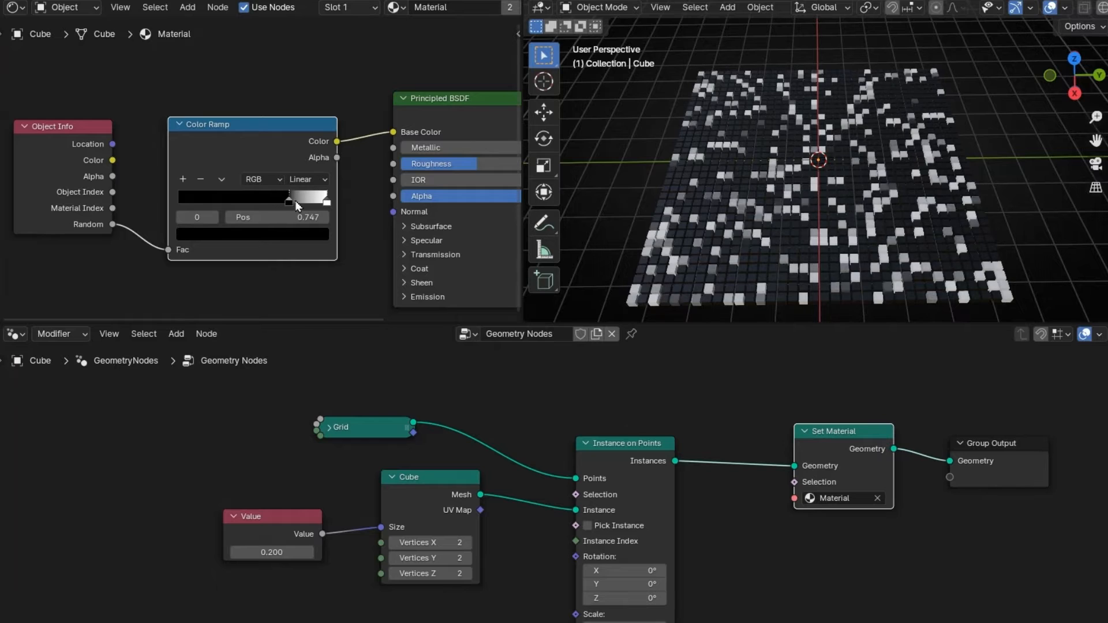
drag(290, 202, 328, 202)
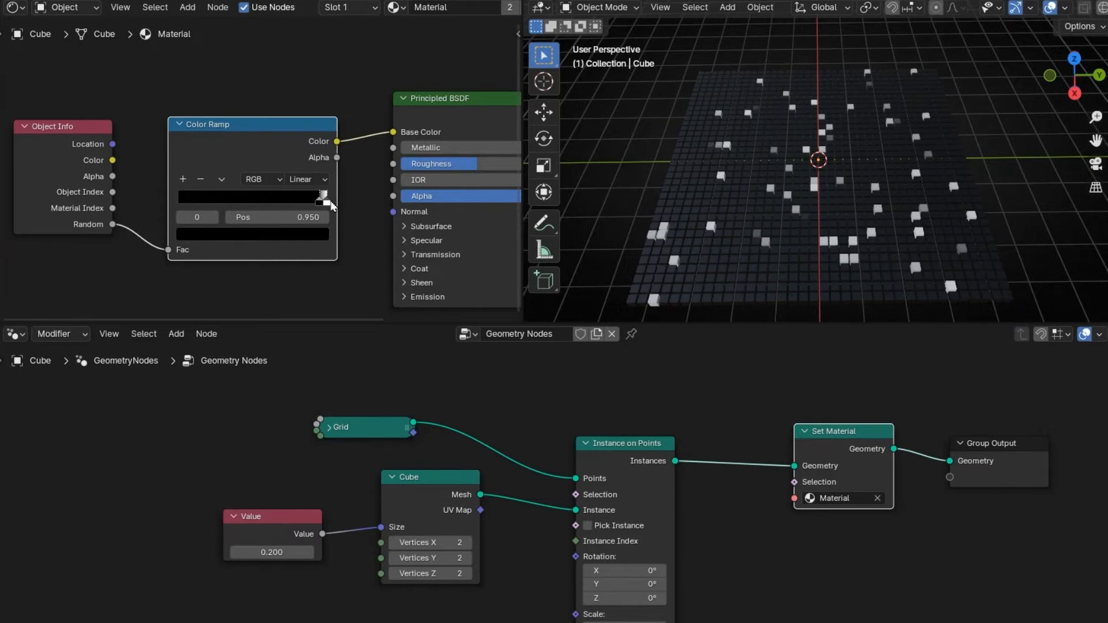
drag(322, 204, 325, 204)
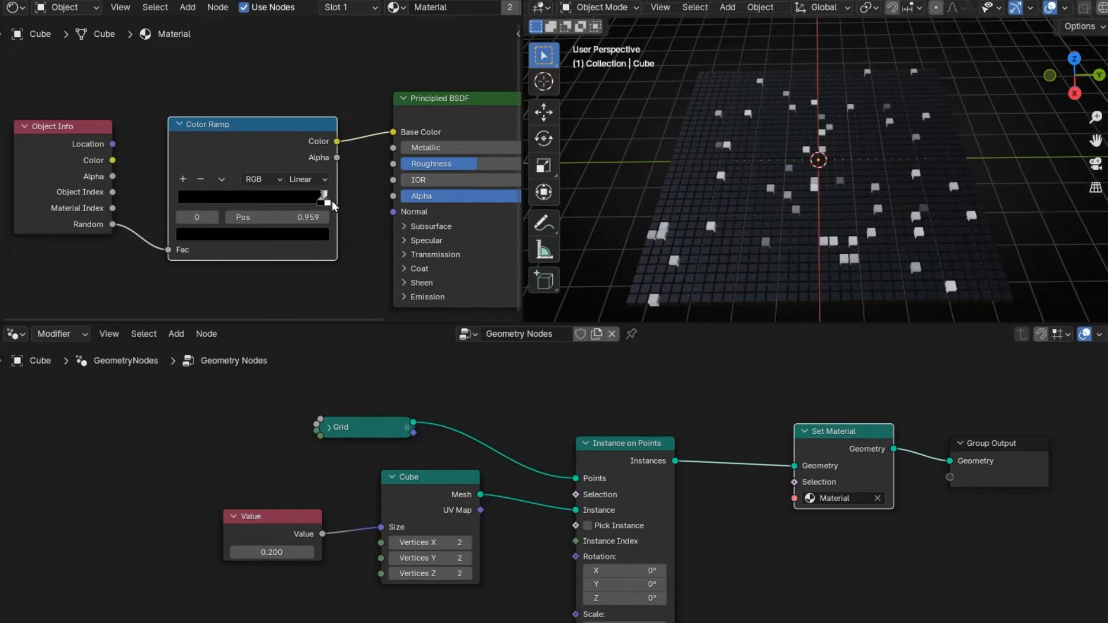
drag(325, 205, 325, 202)
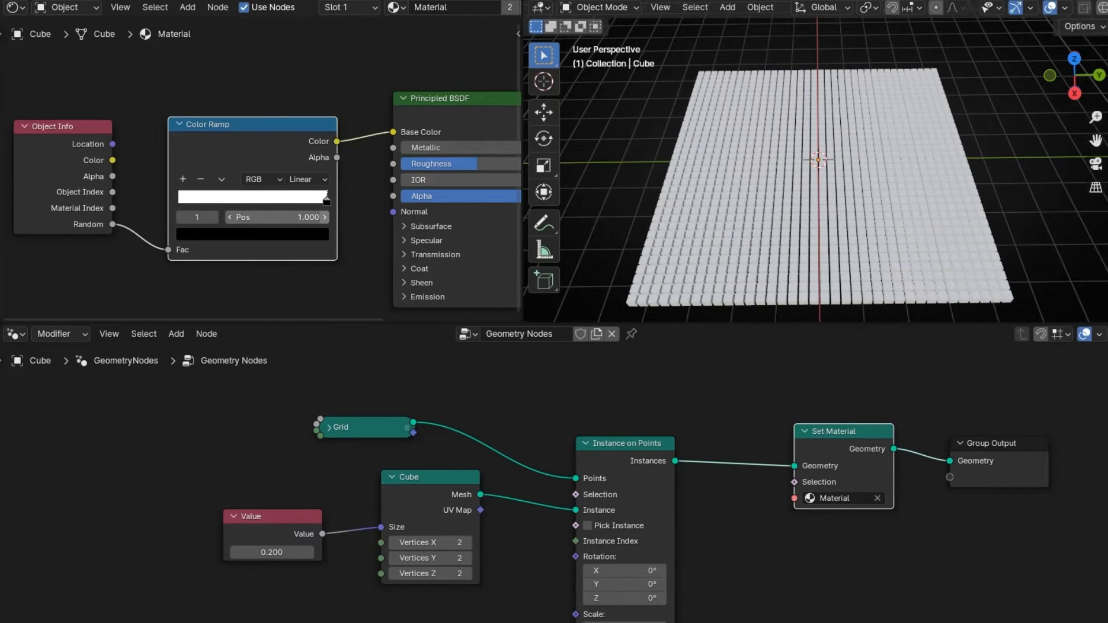
drag(325, 196, 254, 202)
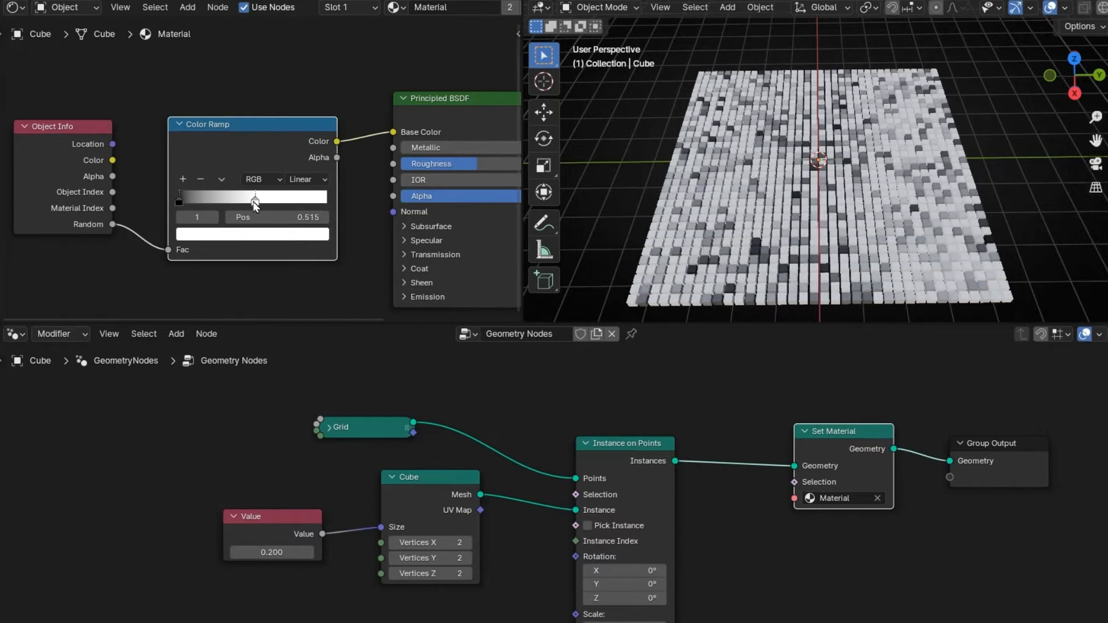
drag(255, 197, 325, 200)
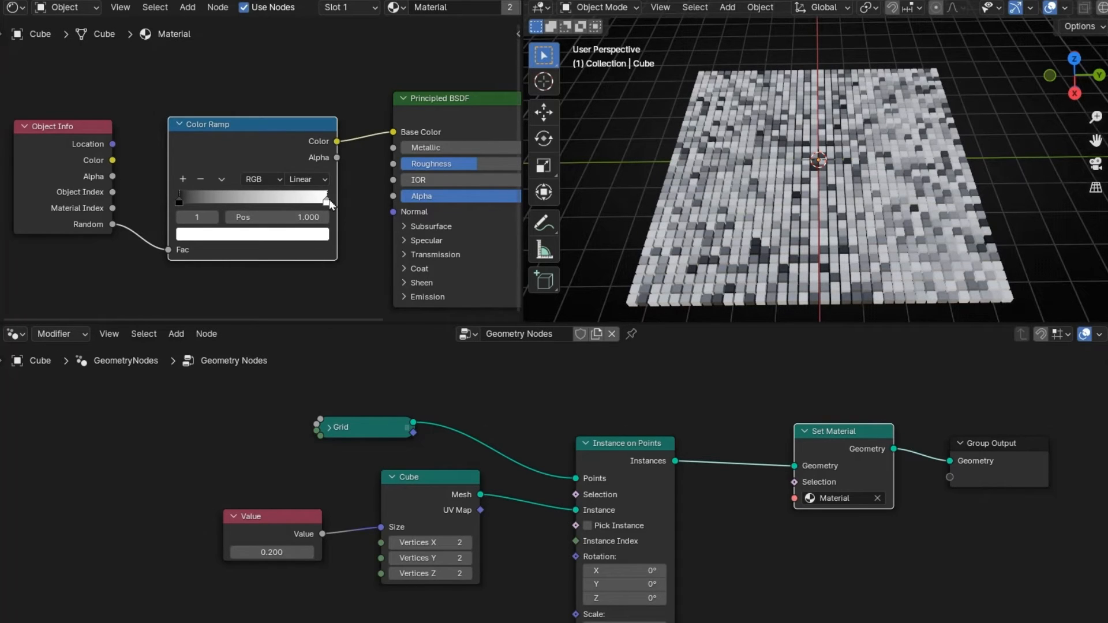
- Set the Color Ramp stop colours to red and blue
click(253, 234)
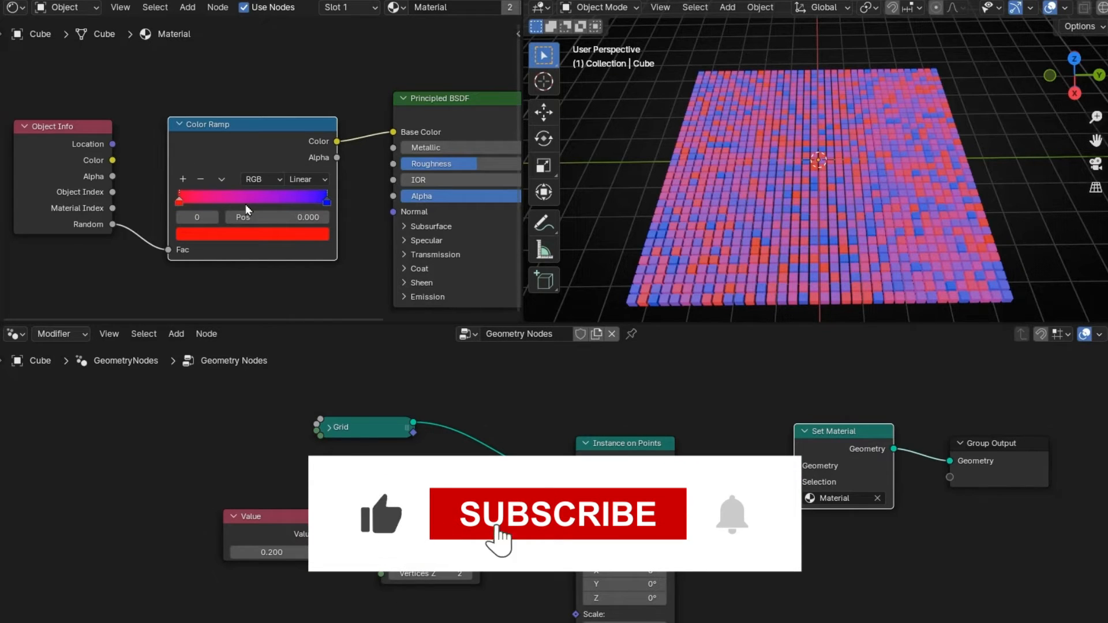
- Set the Color Ramp to Constant interpolation and move the blue stop near the middle
click(559, 514)
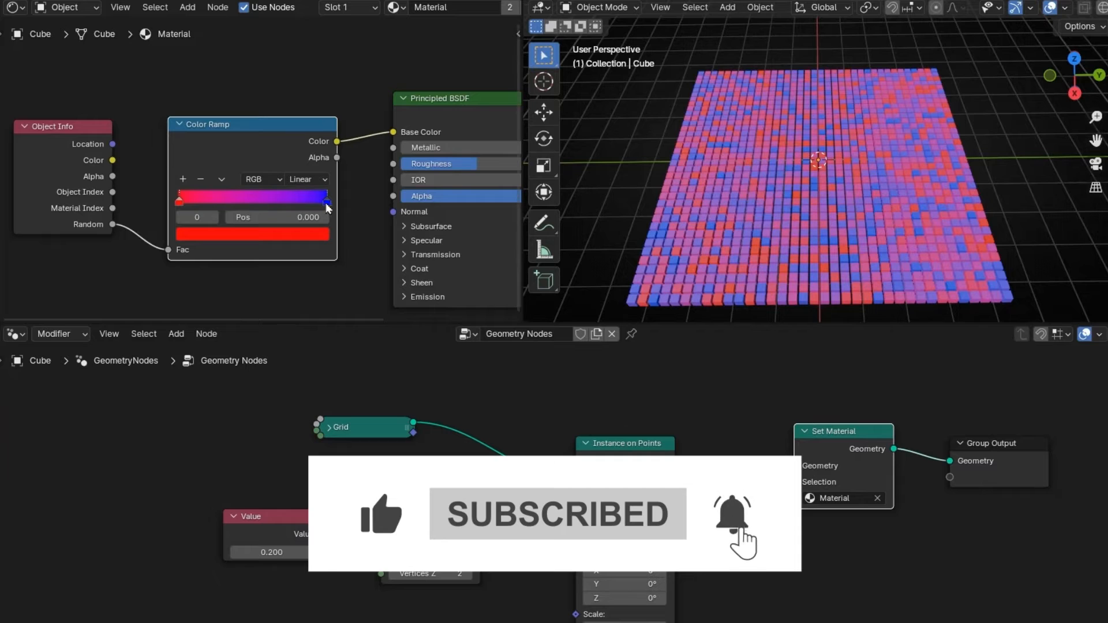
click(306, 179)
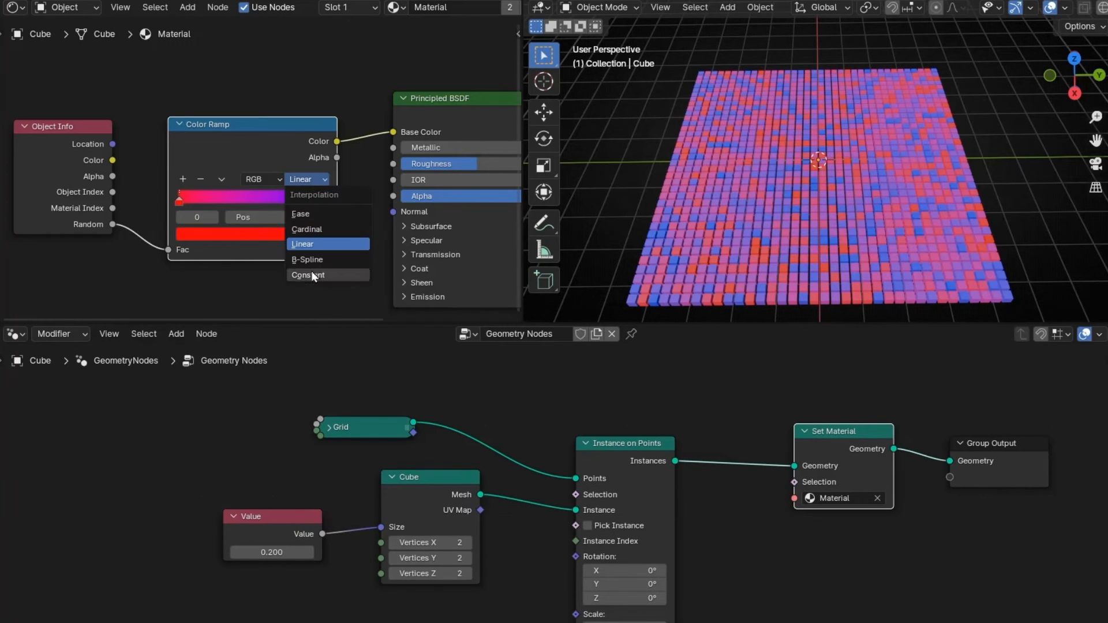
click(307, 275)
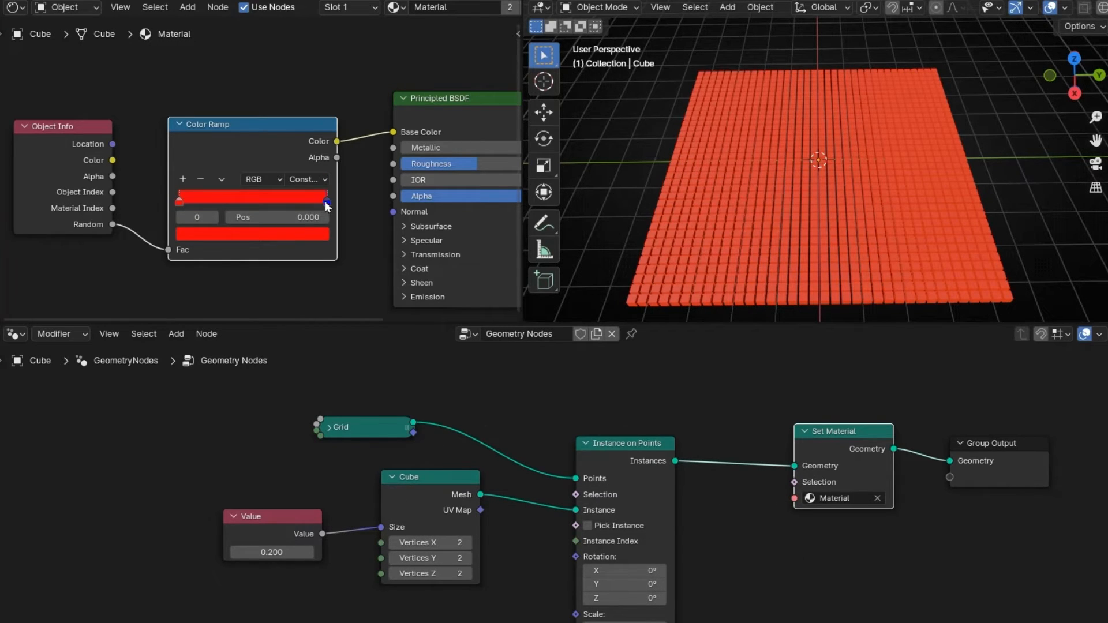
drag(322, 197, 261, 196)
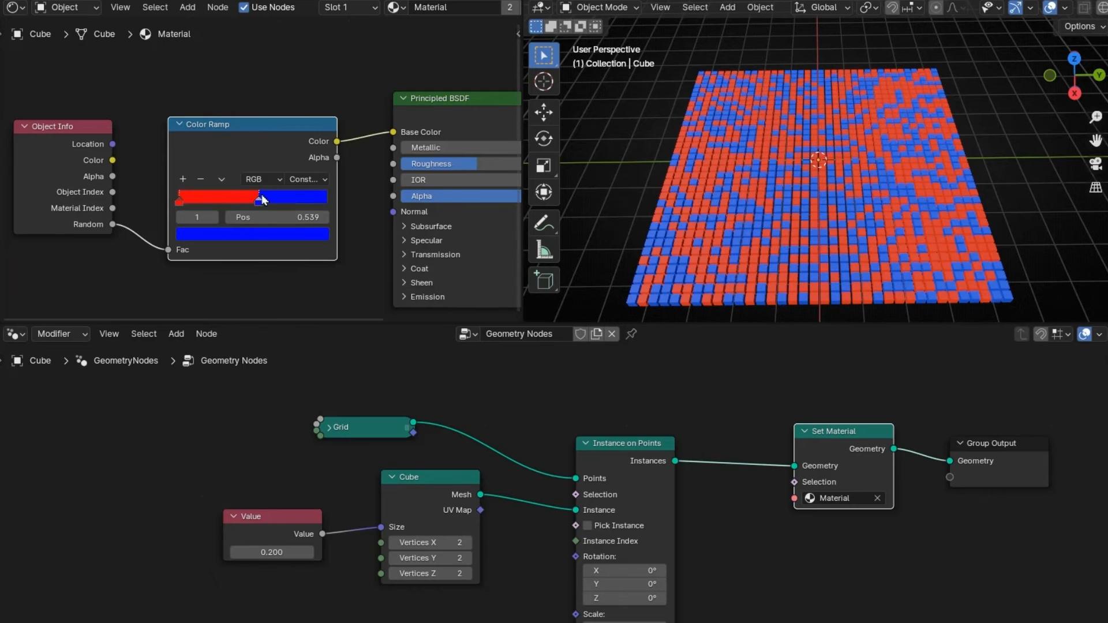
drag(263, 197, 245, 205)
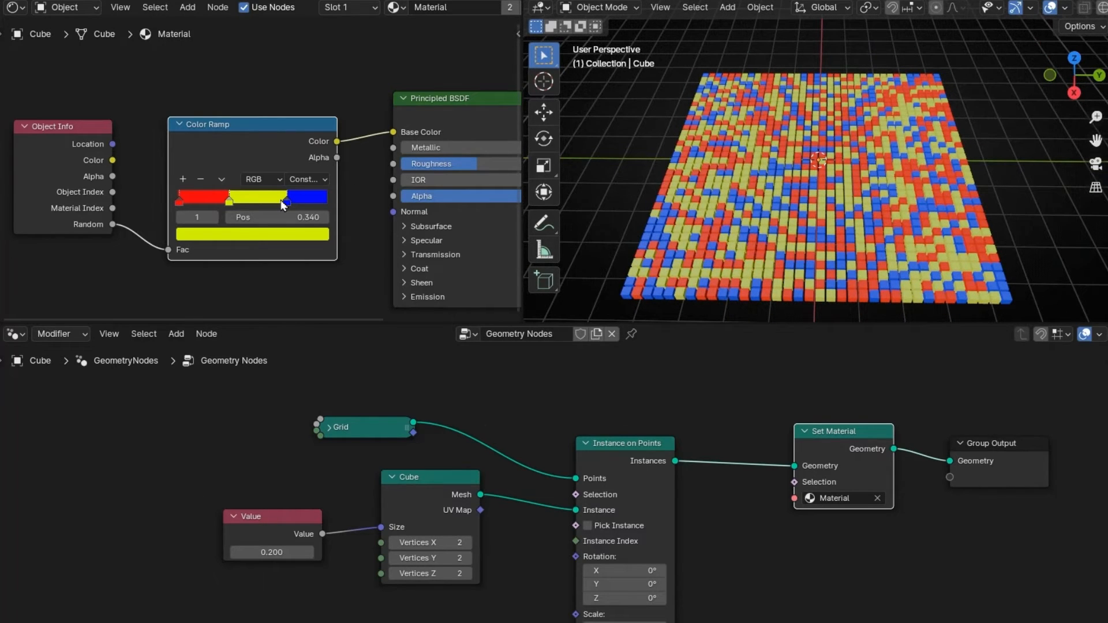
- Drag the blue stop further right to shrink blue's share of cubes
drag(283, 205, 318, 205)
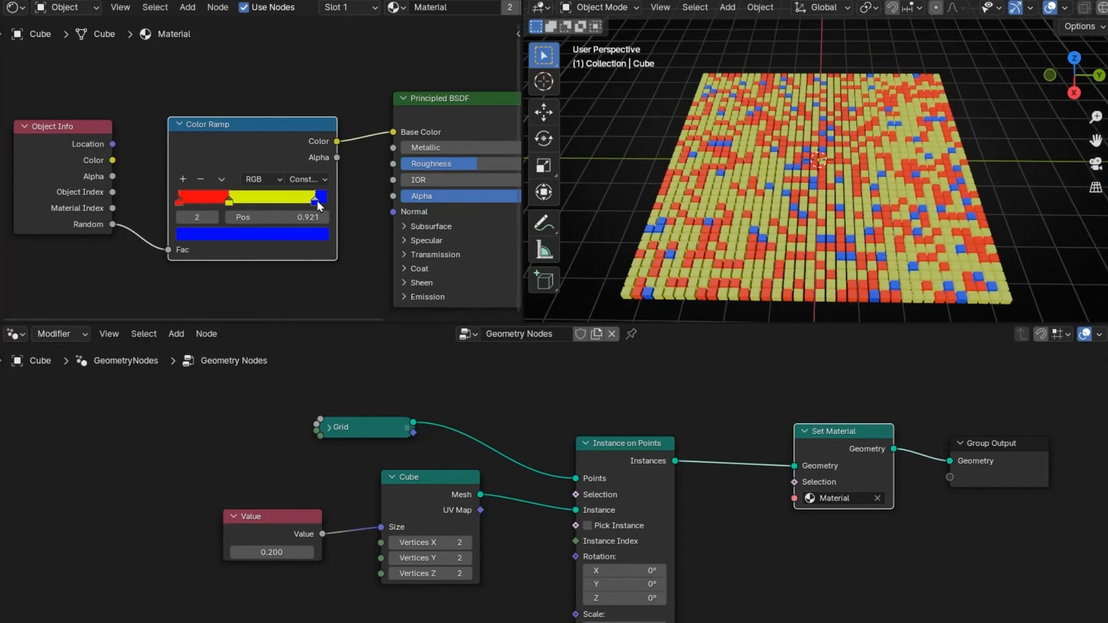
drag(318, 202, 276, 202)
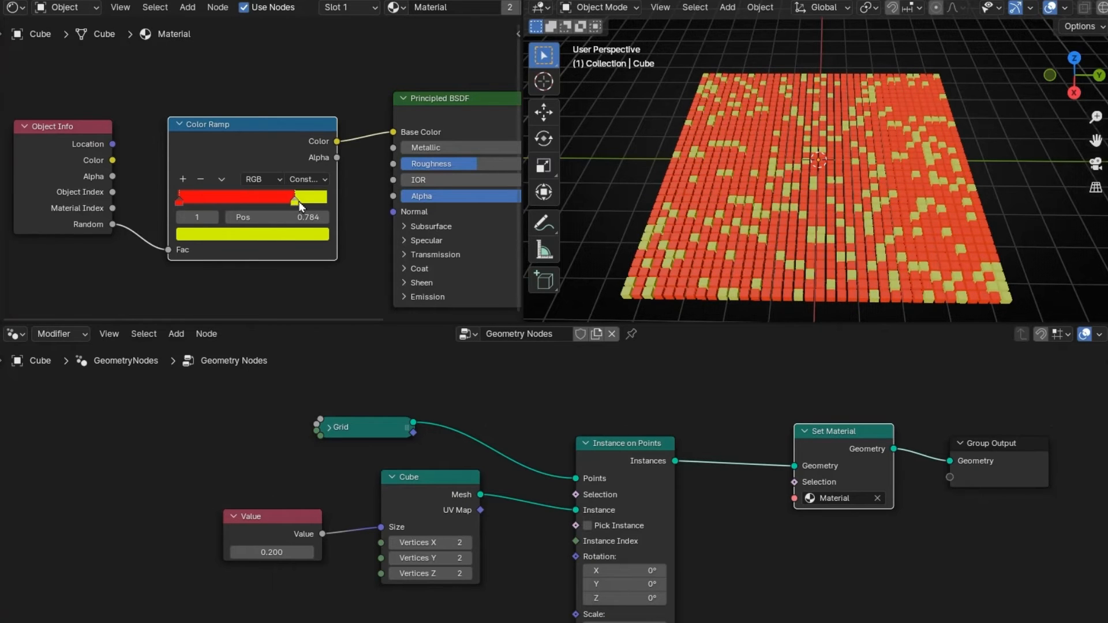
- Slide the green Color Ramp stop from the far end to near the start, turning cubes green
drag(296, 196, 327, 197)
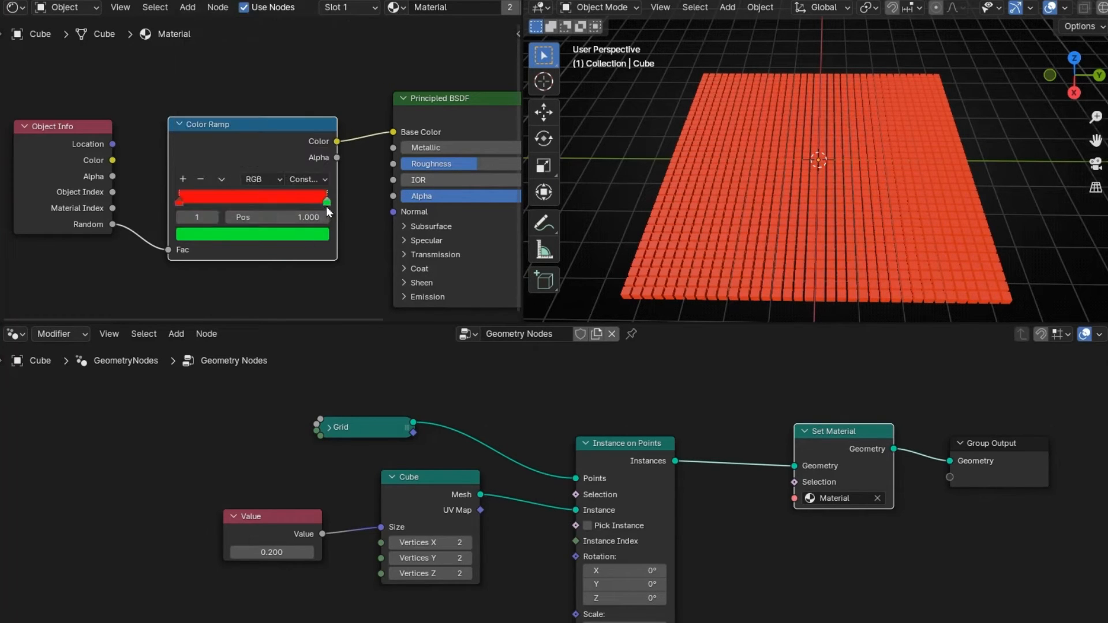
drag(325, 203, 317, 202)
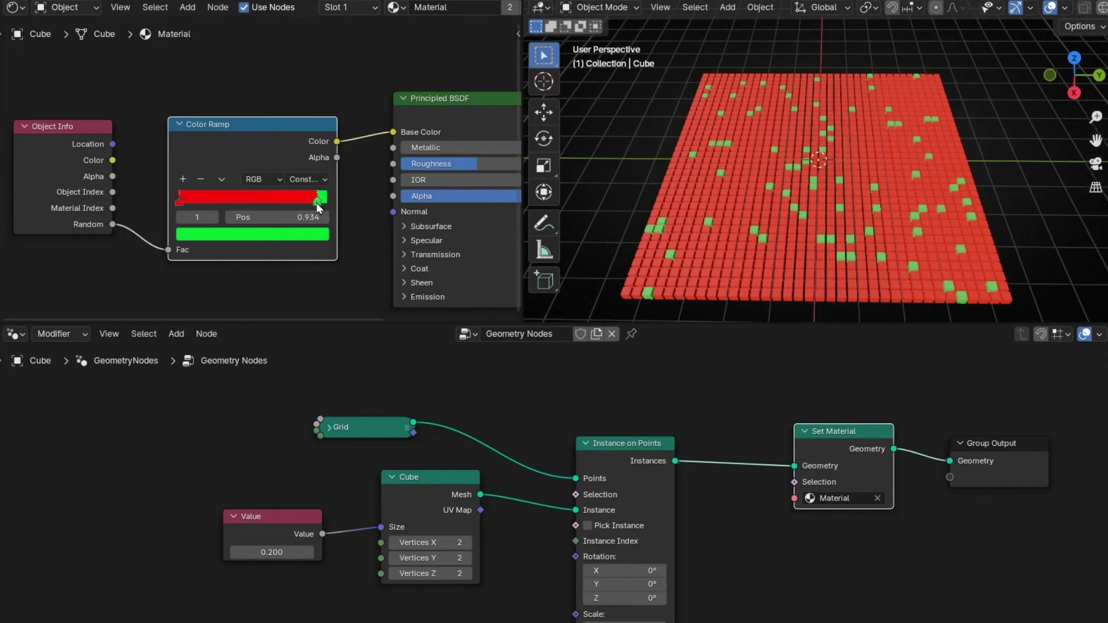
drag(317, 207, 309, 206)
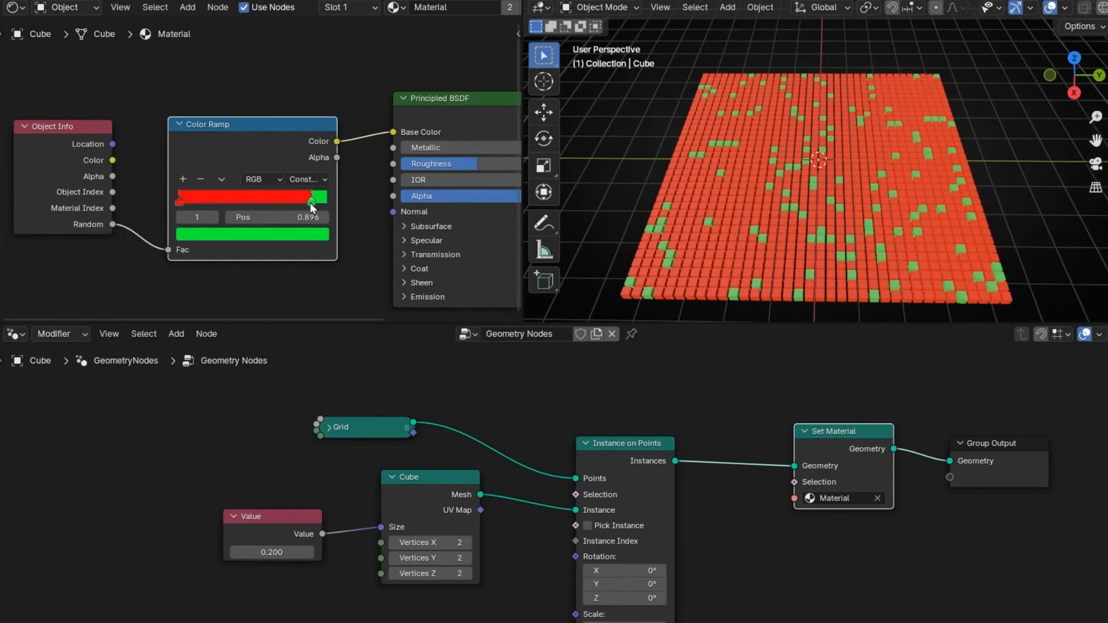
drag(309, 204, 300, 204)
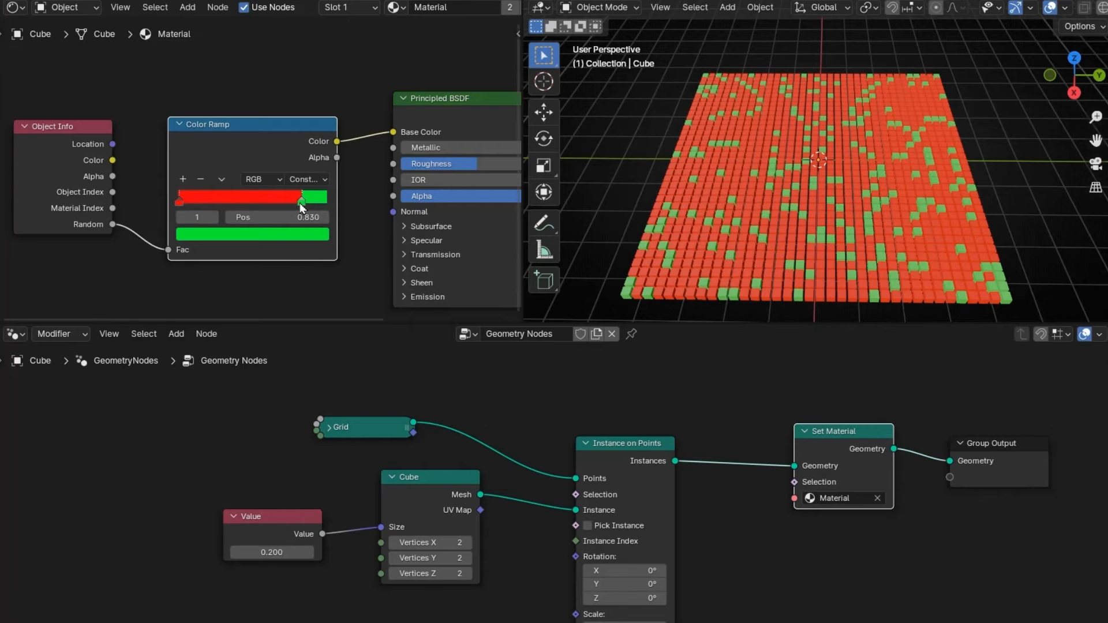
drag(299, 198, 267, 198)
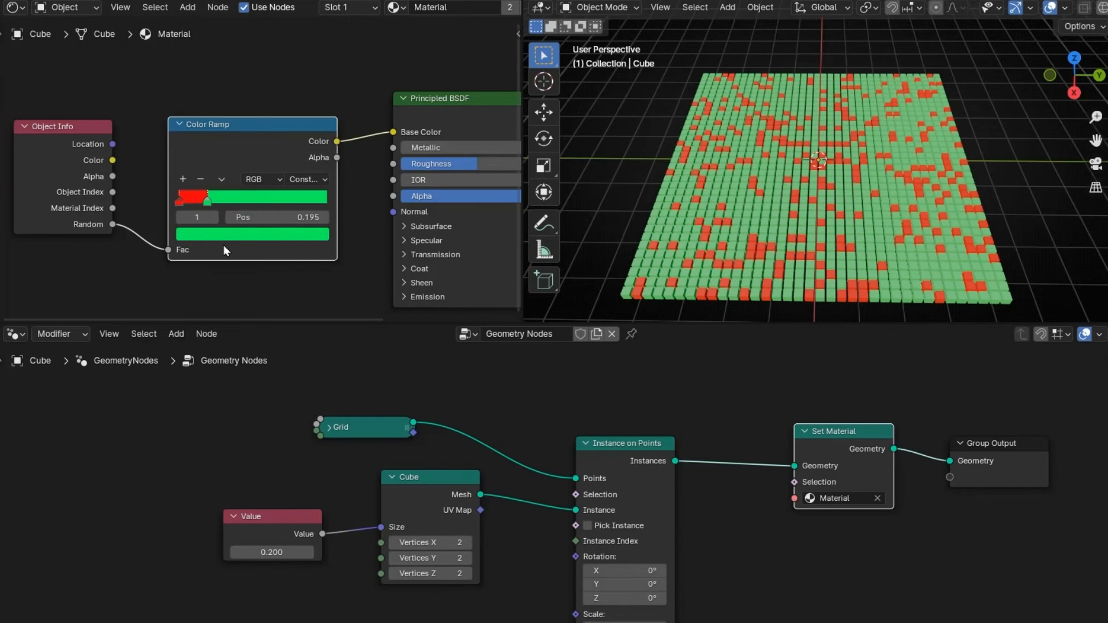
drag(208, 196, 185, 196)
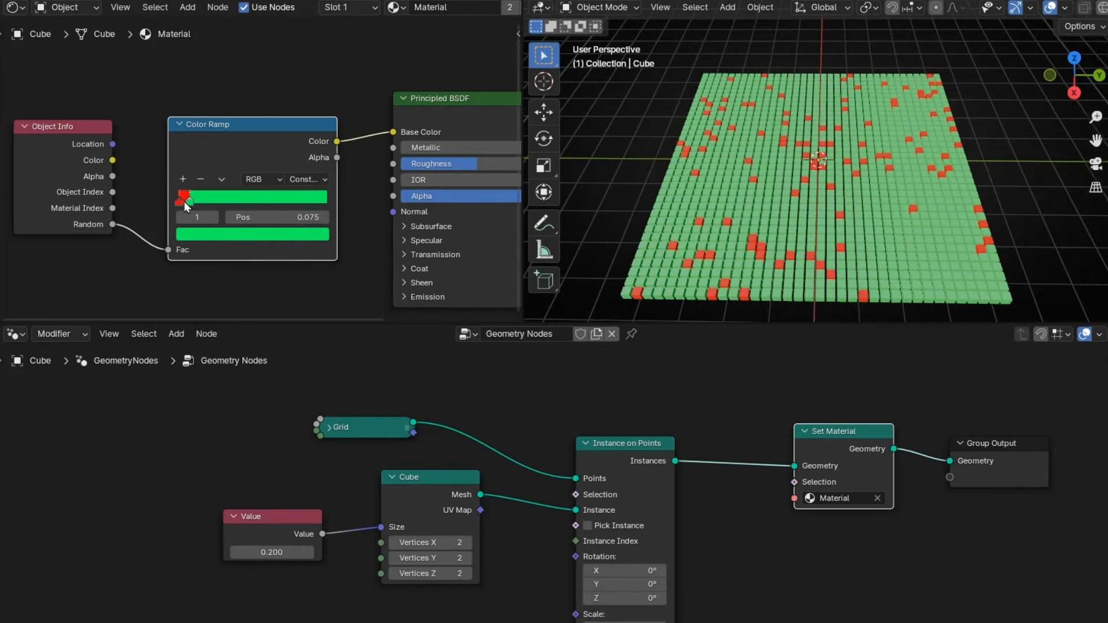
drag(186, 195, 187, 198)
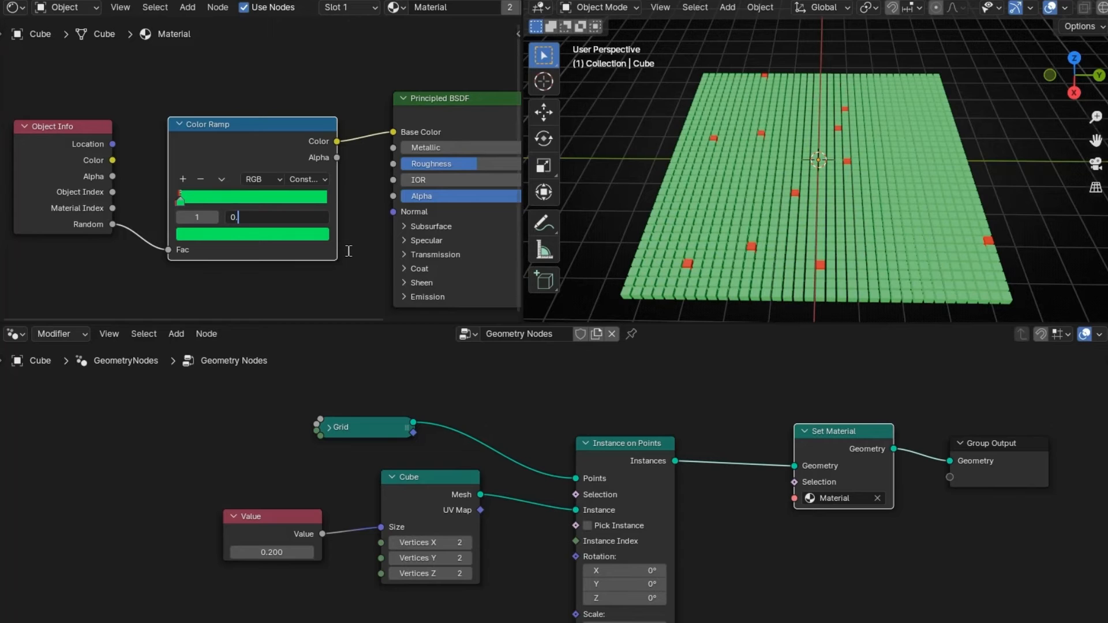
- Enter 0.0000 as the green stop position and jump to an earlier timeline frame
text(0.0000)
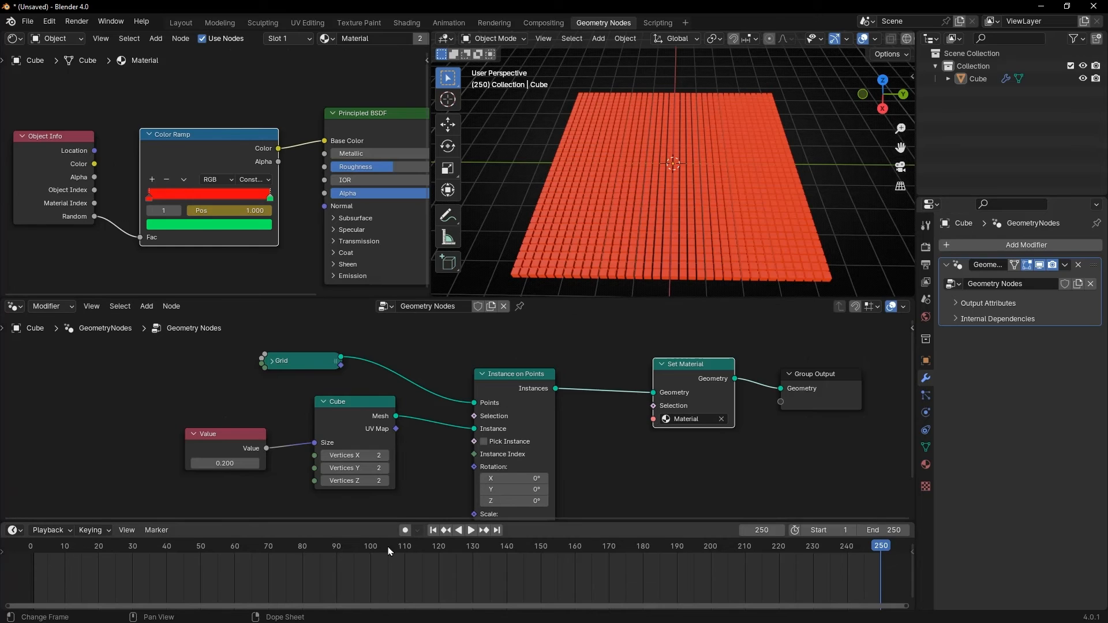
click(471, 530)
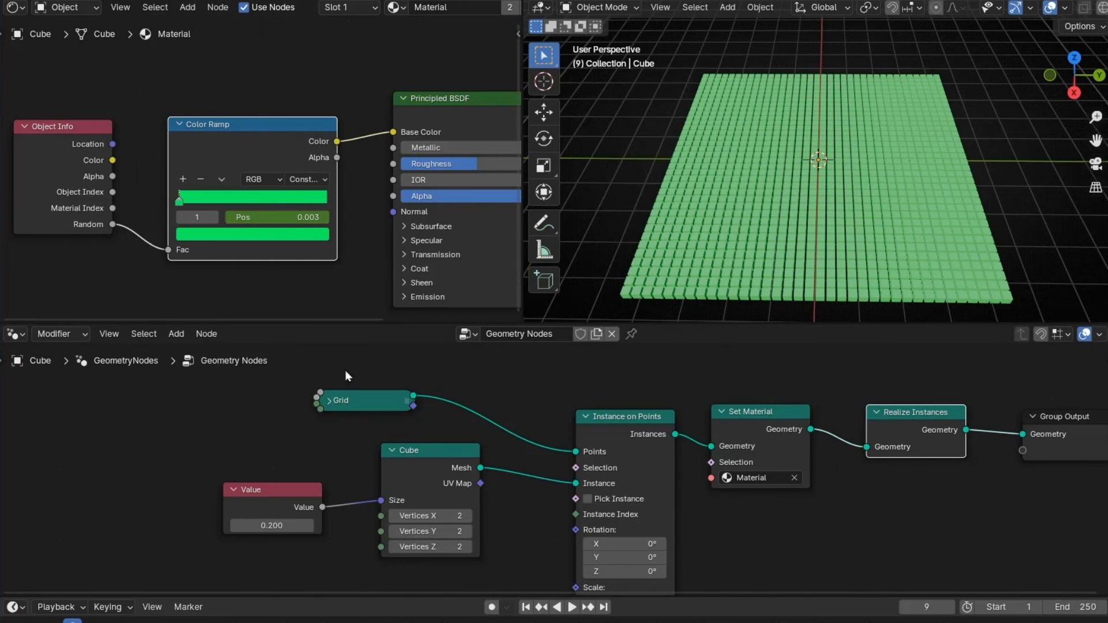
- Operate the control along the bottom edge of the Blender window
click(574, 608)
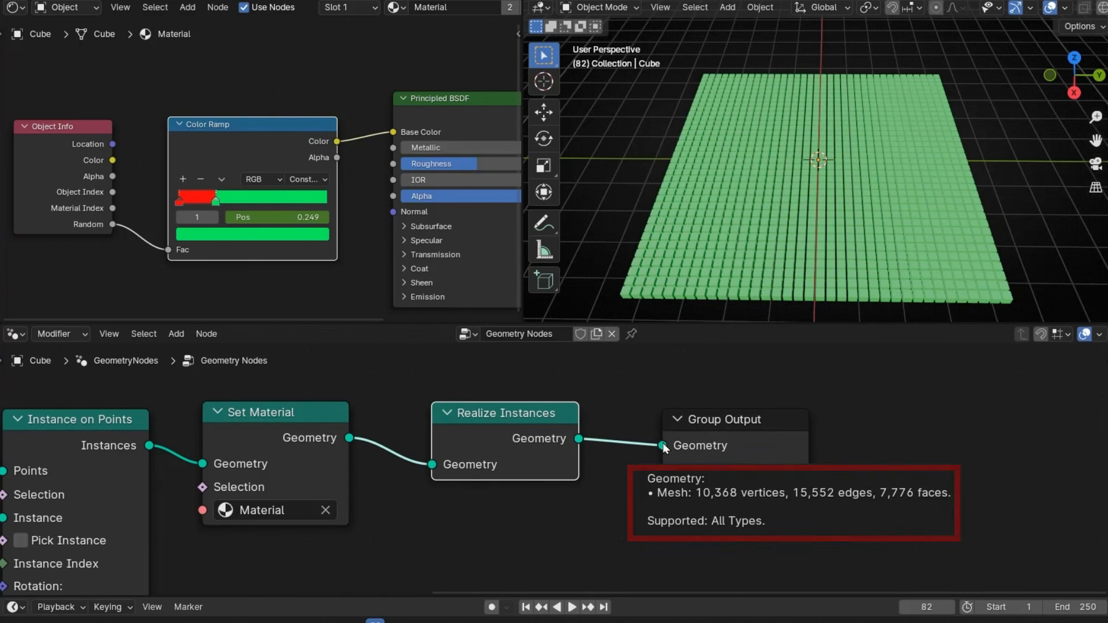
mouse_move(169, 331)
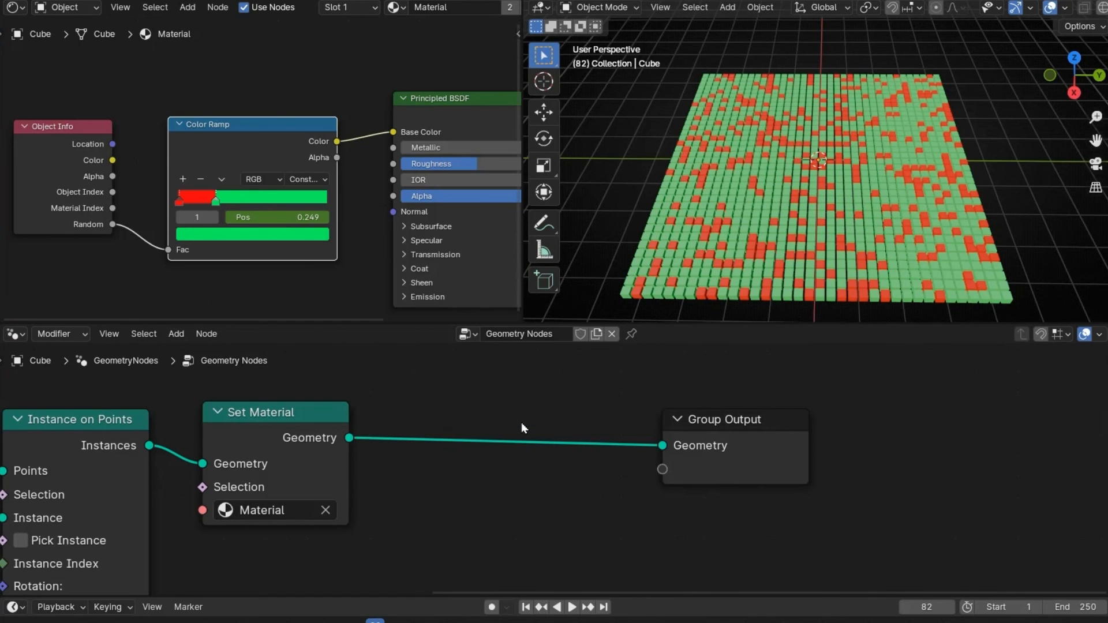
mouse_move(664, 449)
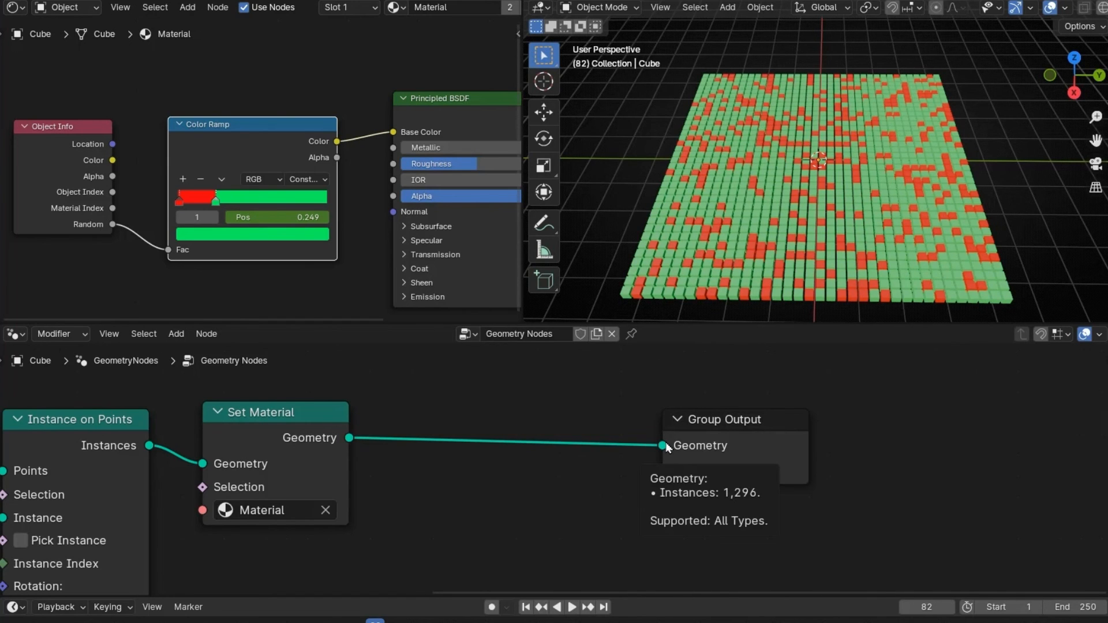